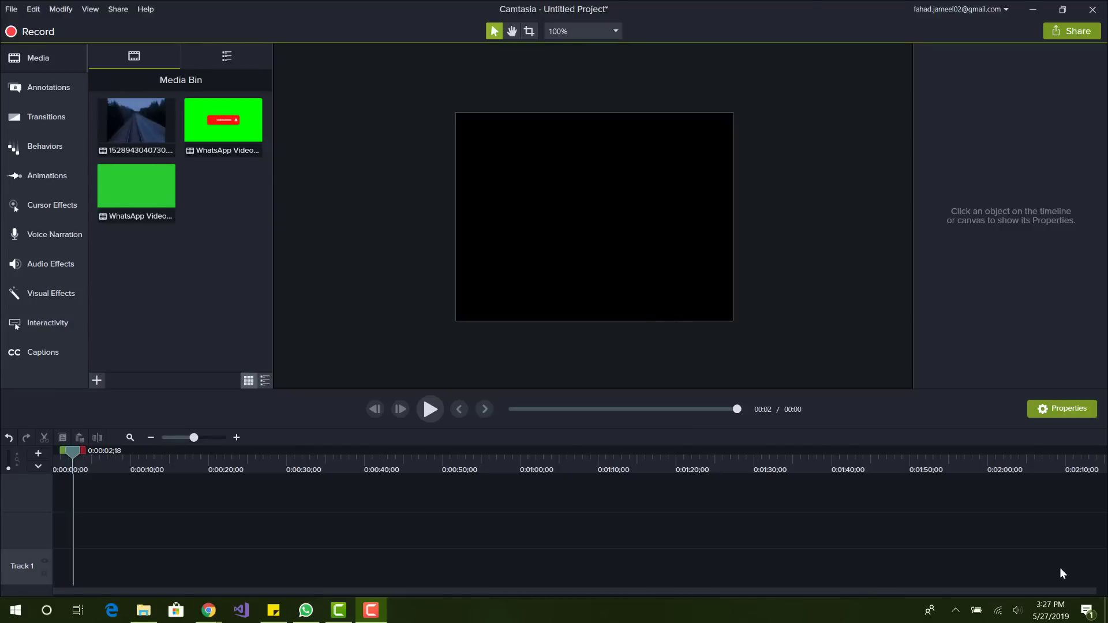
pyautogui.moveTo(514, 333)
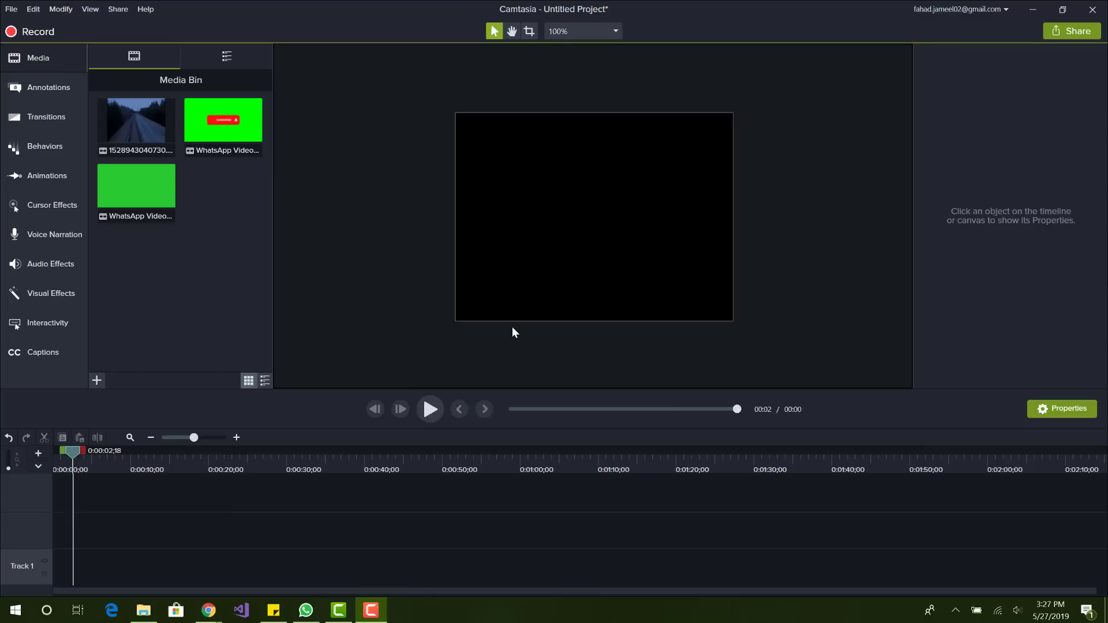
pyautogui.moveTo(136, 120)
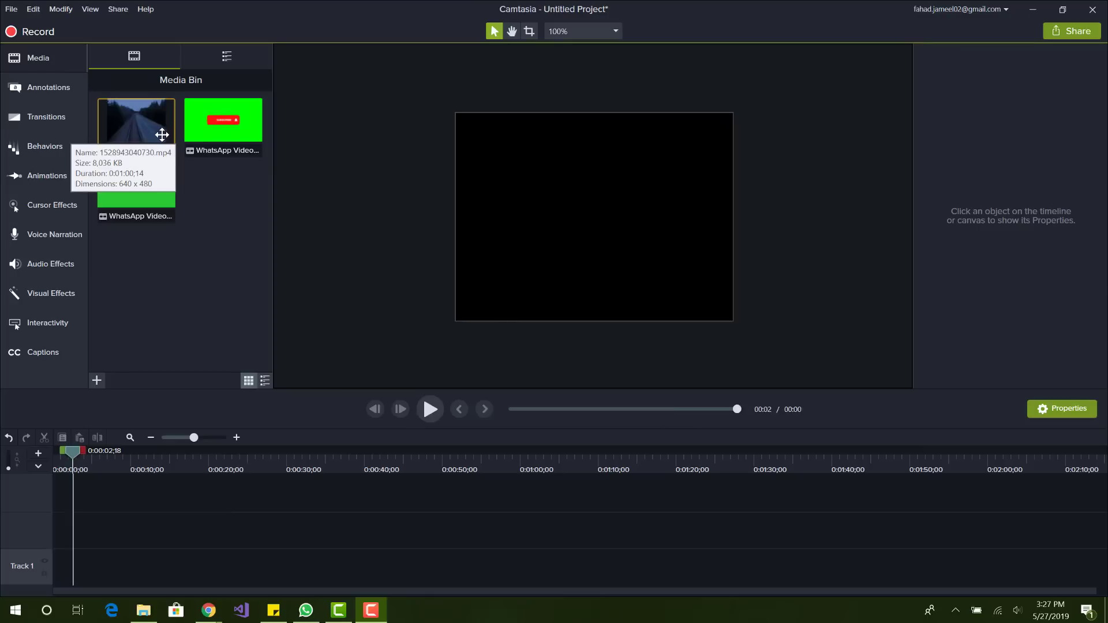
# - Place the railway-track footage on Track 1 and remove its audio
pyautogui.moveTo(136, 122); pyautogui.dragTo(325, 566)
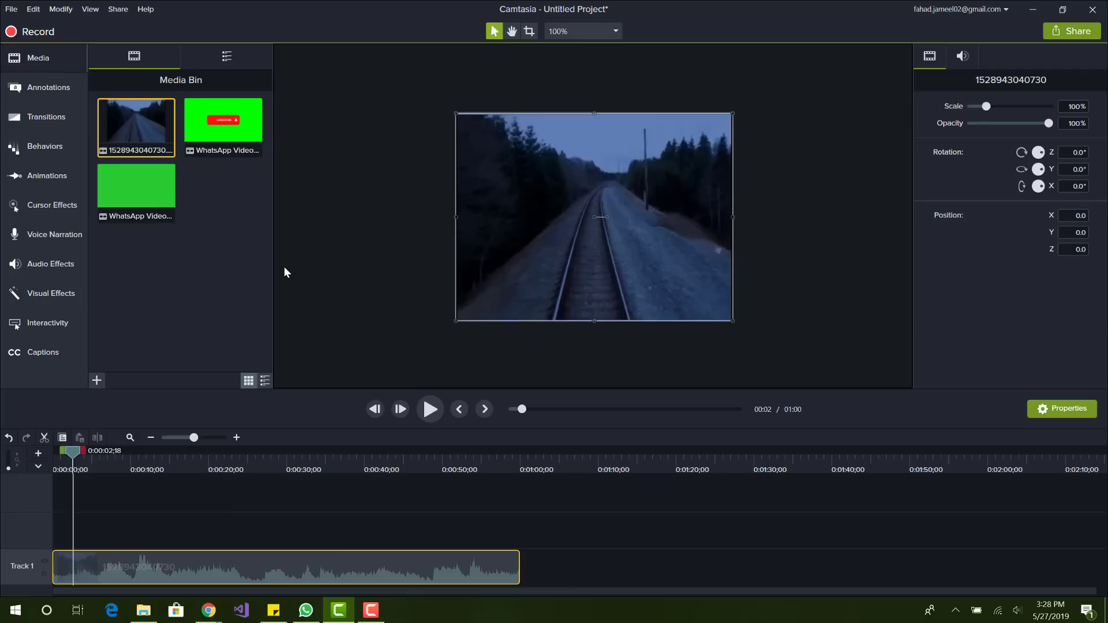
pyautogui.rightClick(288, 573)
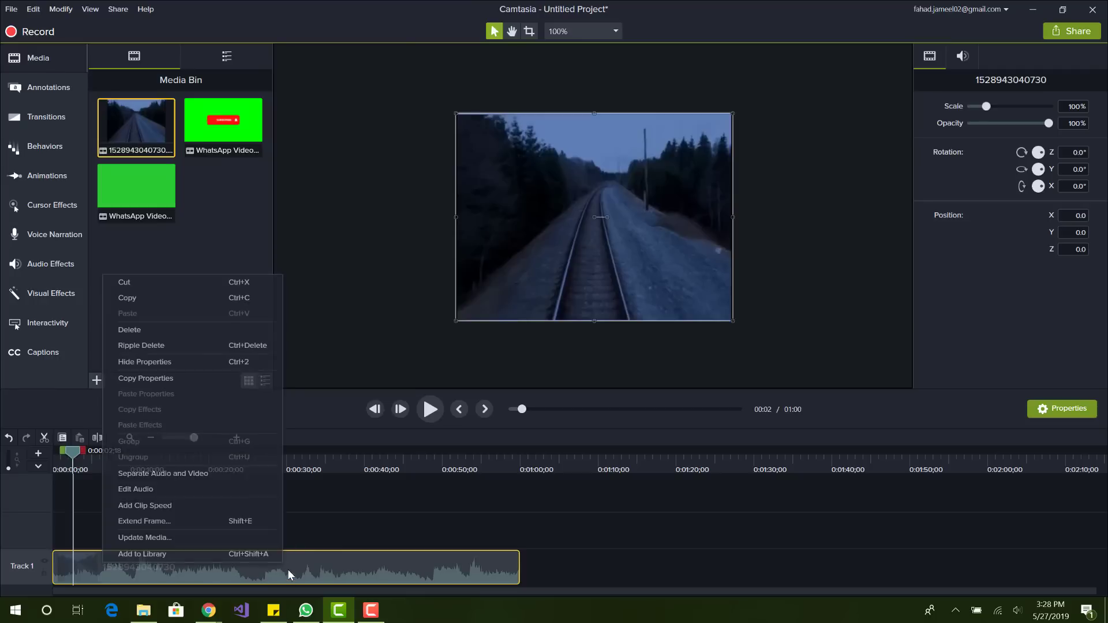
pyautogui.click(236, 570)
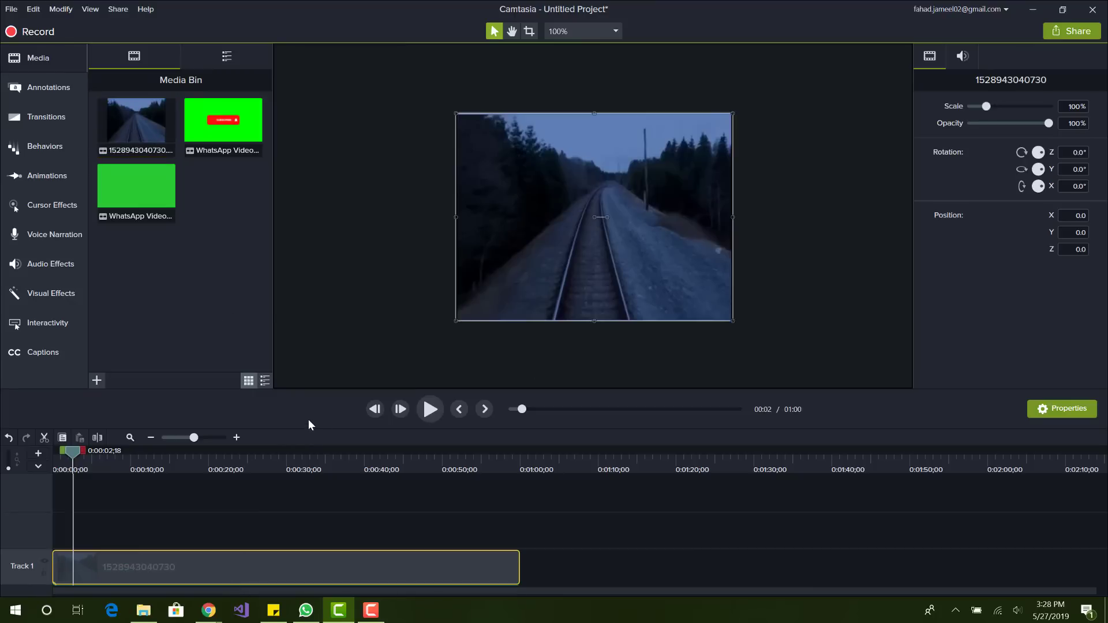
pyautogui.click(429, 409)
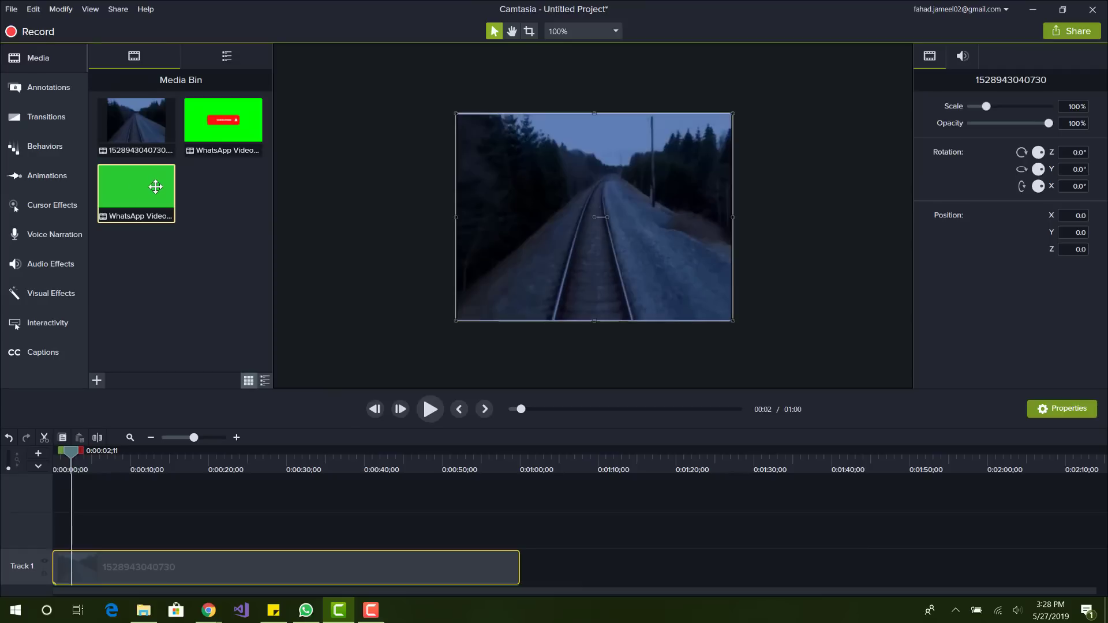
# - Drop the WhatsApp subscribe clip onto Track 2 at about 0:10 and preview it
pyautogui.click(223, 119)
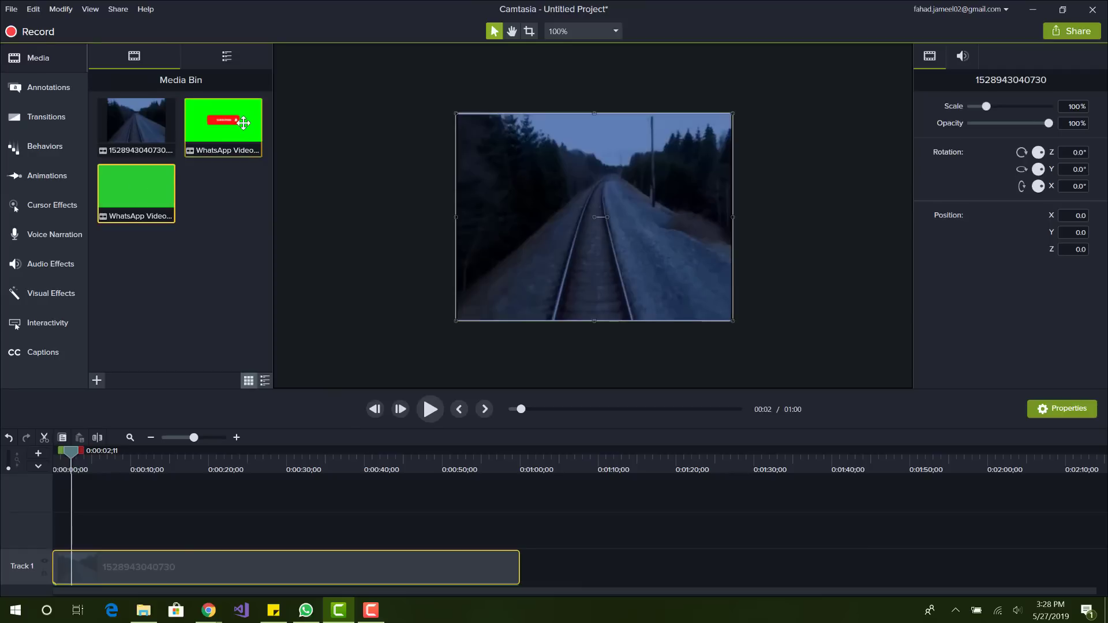
pyautogui.moveTo(223, 122); pyautogui.dragTo(213, 531)
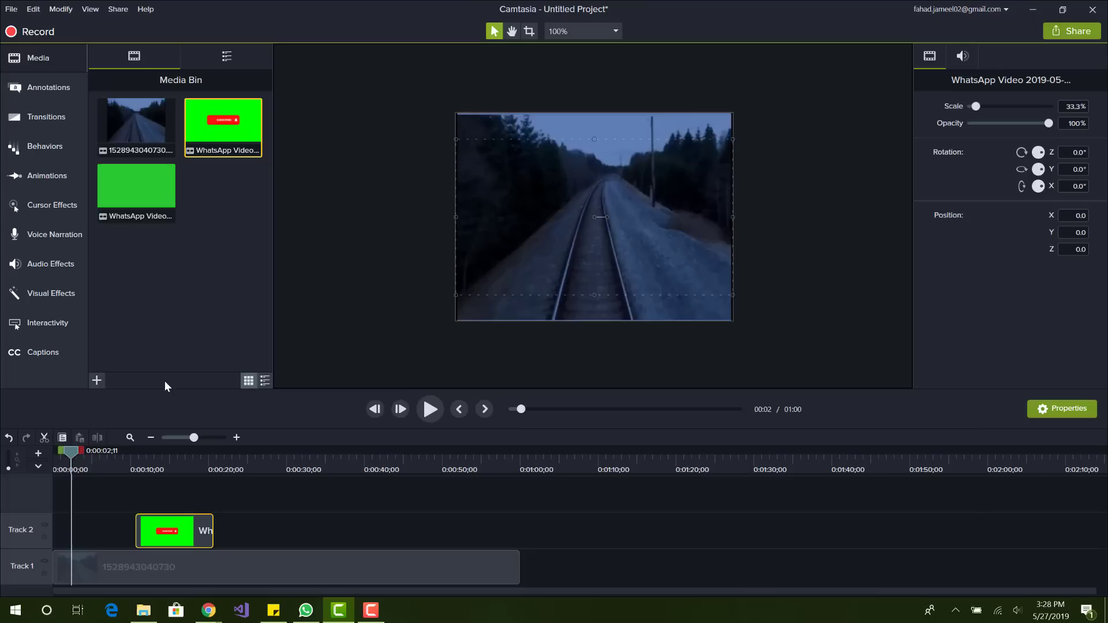
pyautogui.click(429, 408)
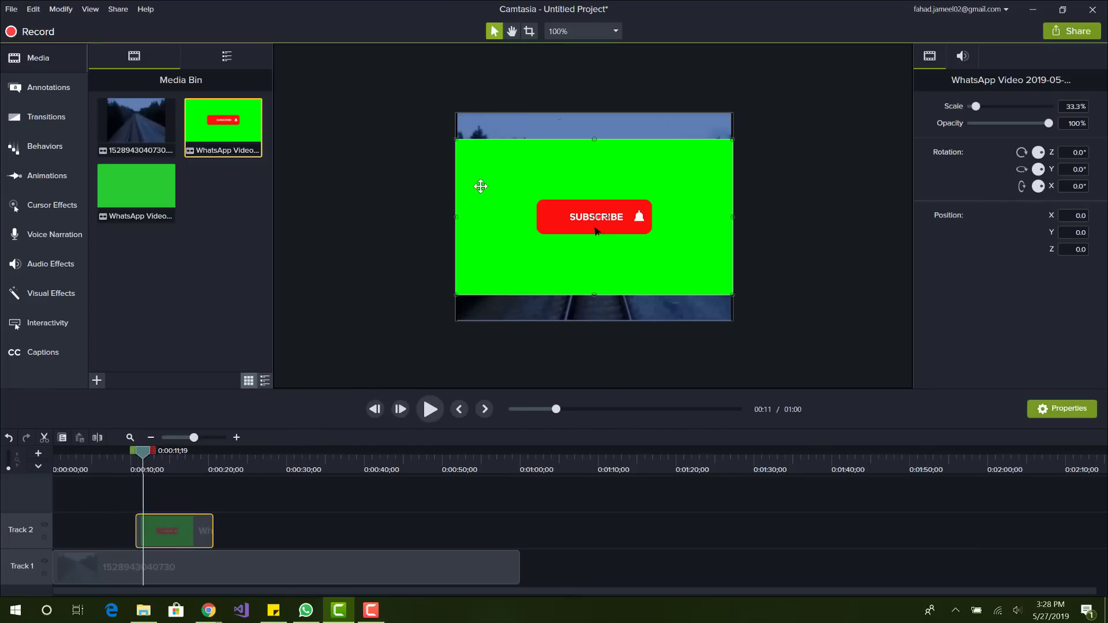
pyautogui.click(429, 408)
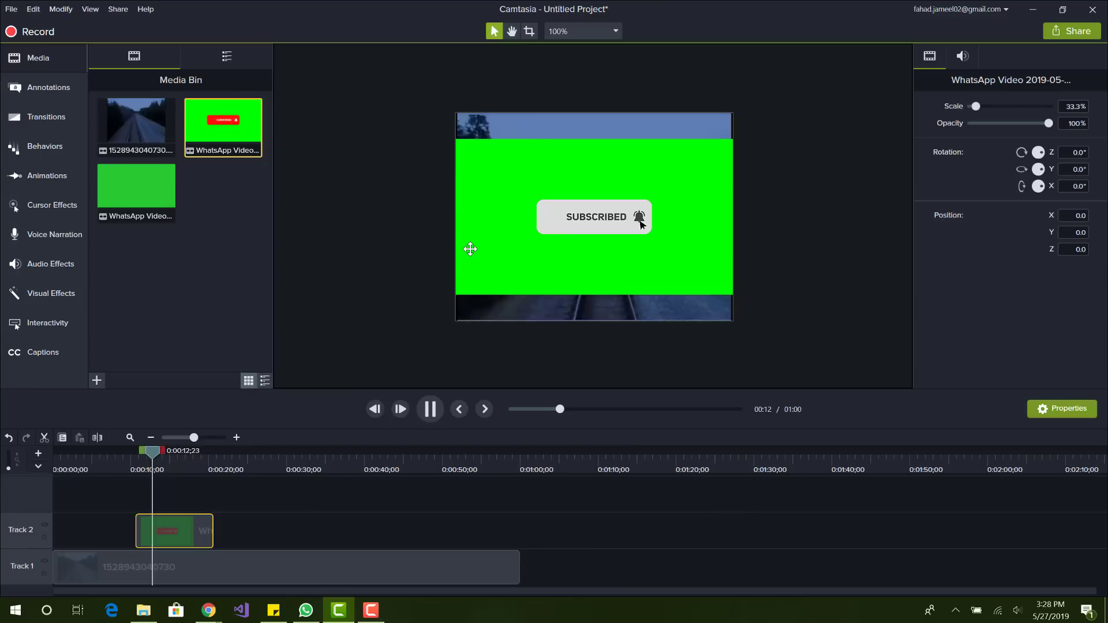
pyautogui.click(428, 409)
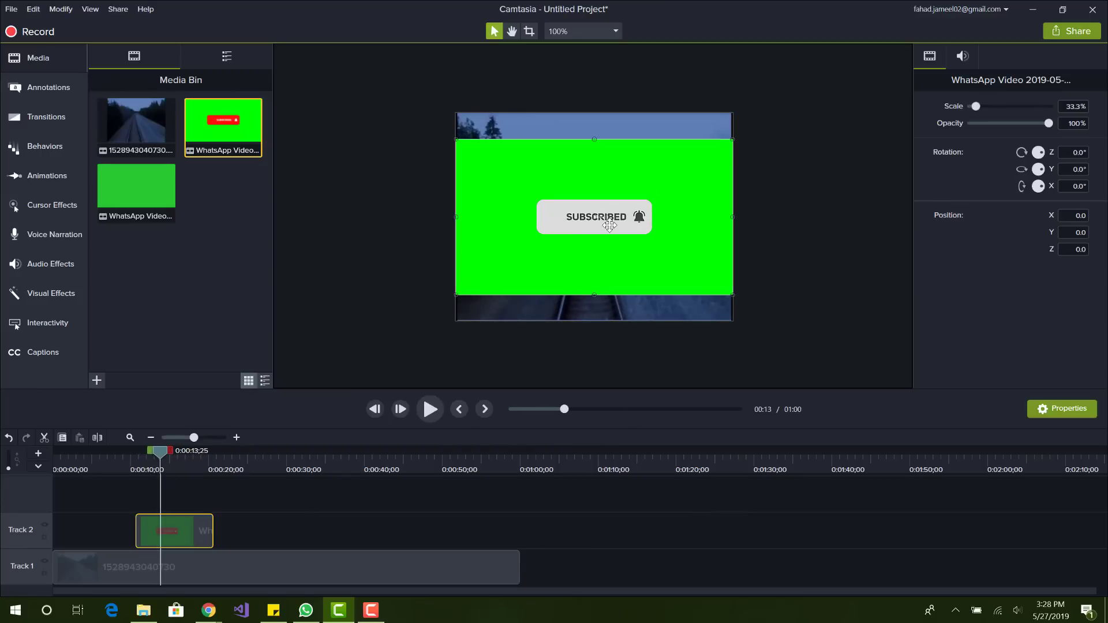
pyautogui.click(429, 408)
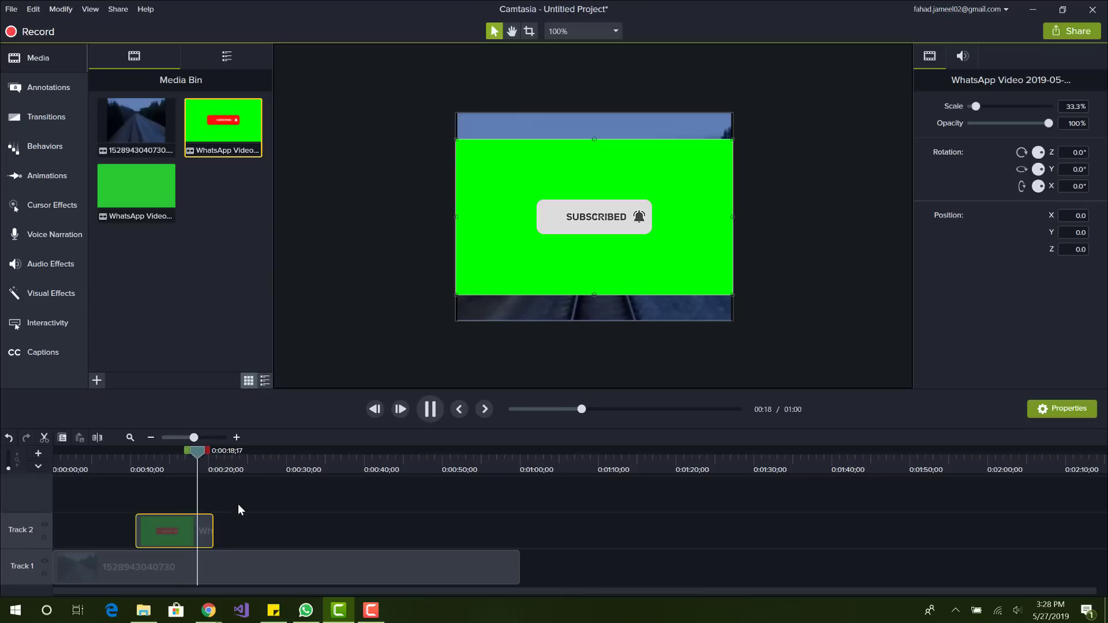
# - Stop the preview playback over the subscribe clip
pyautogui.click(429, 409)
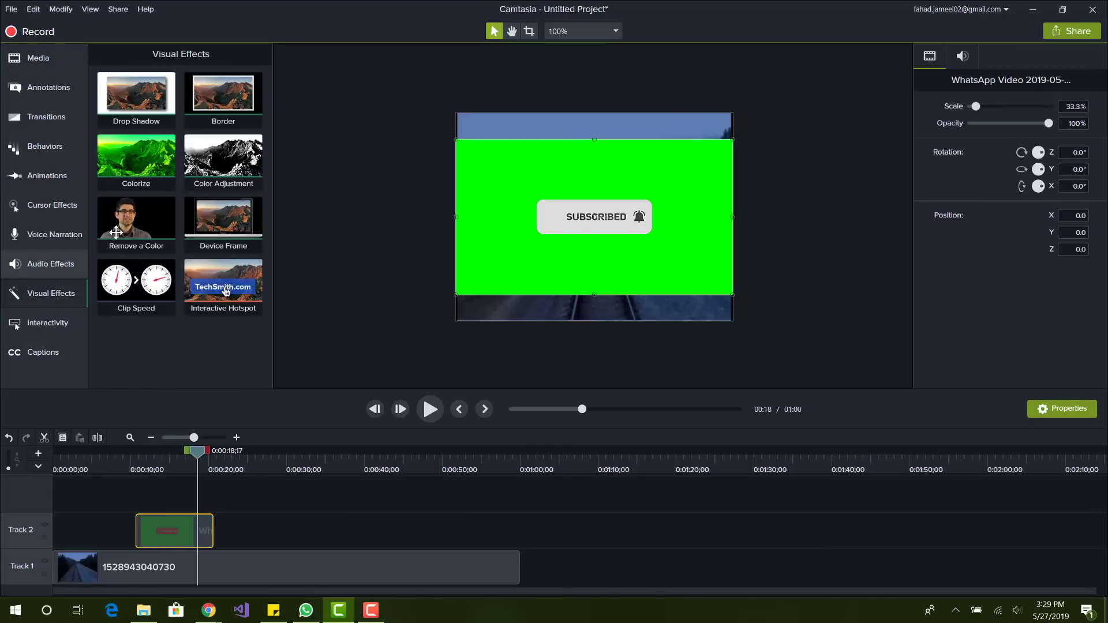
pyautogui.moveTo(150, 224)
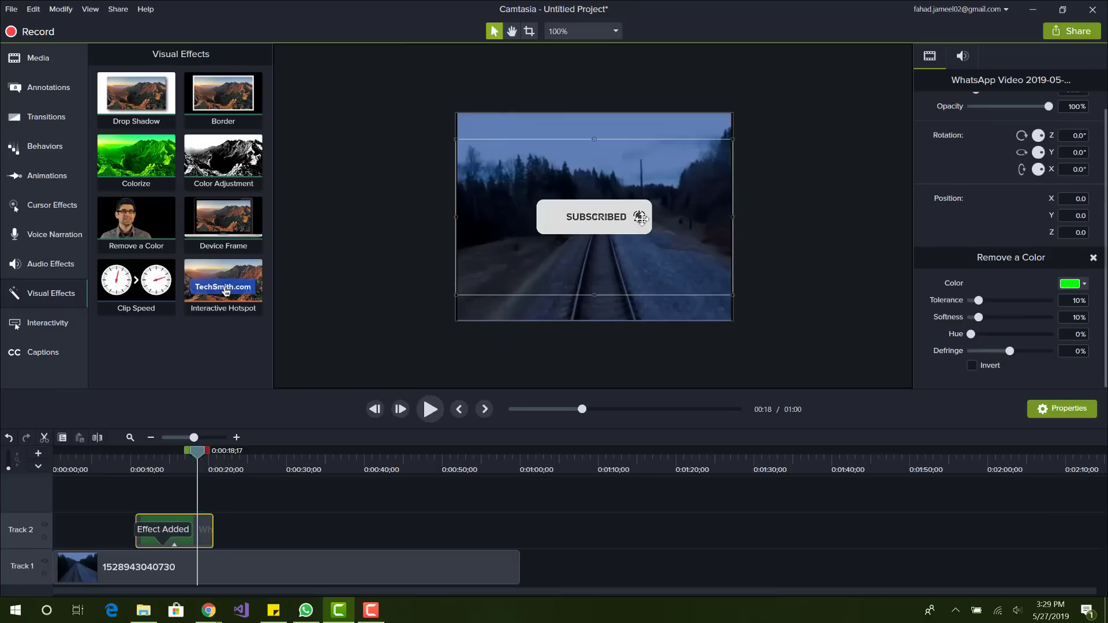
pyautogui.moveTo(541, 253)
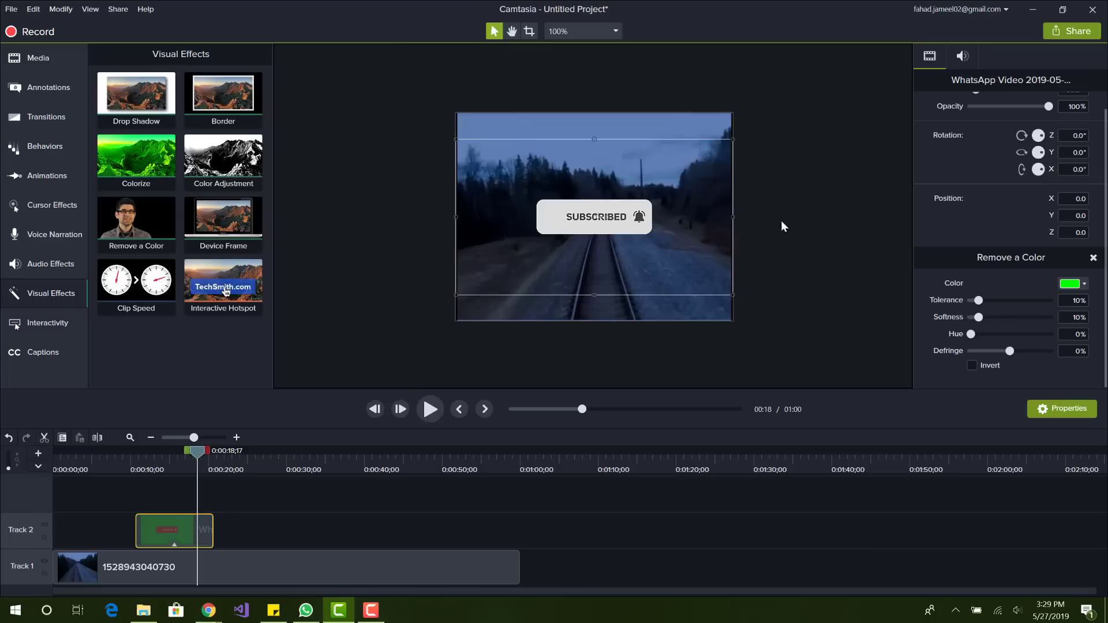
pyautogui.moveTo(703, 214)
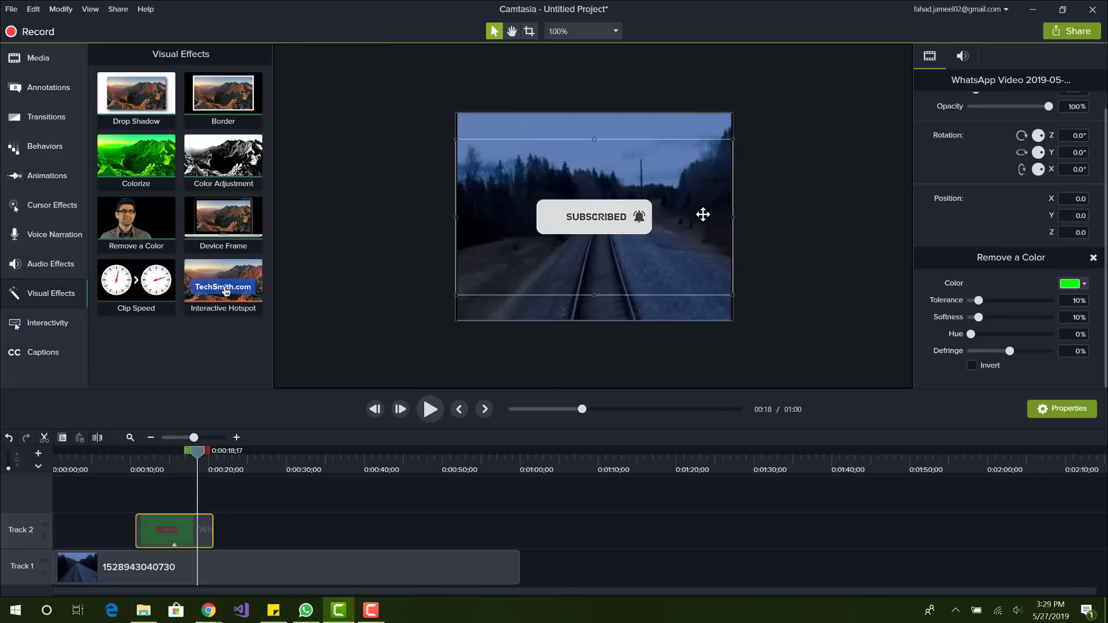
pyautogui.moveTo(740, 210)
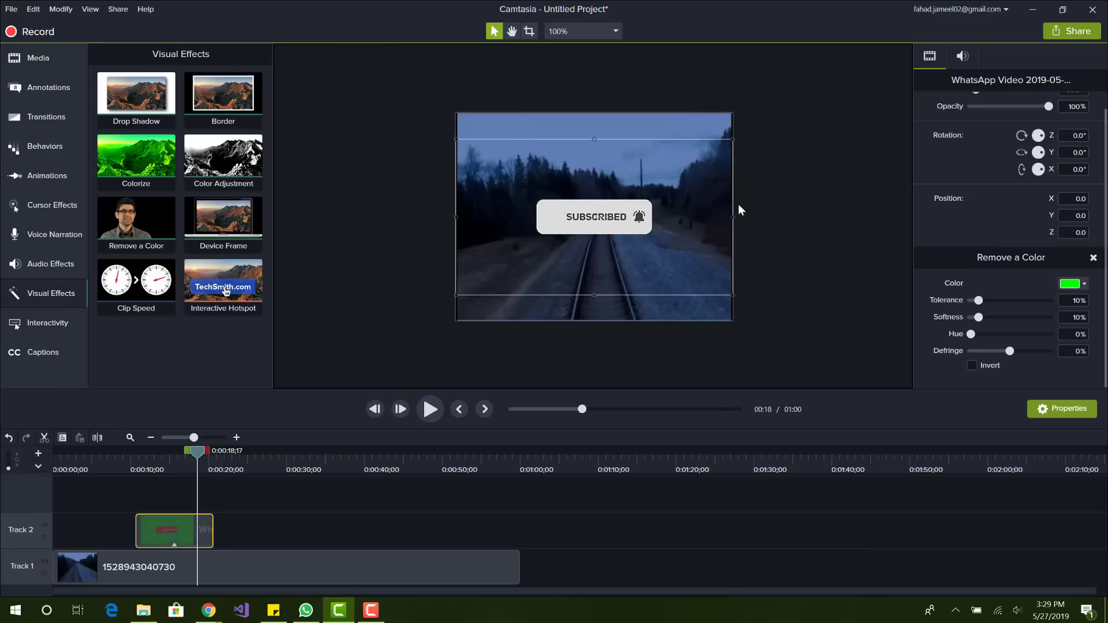
pyautogui.moveTo(696, 229)
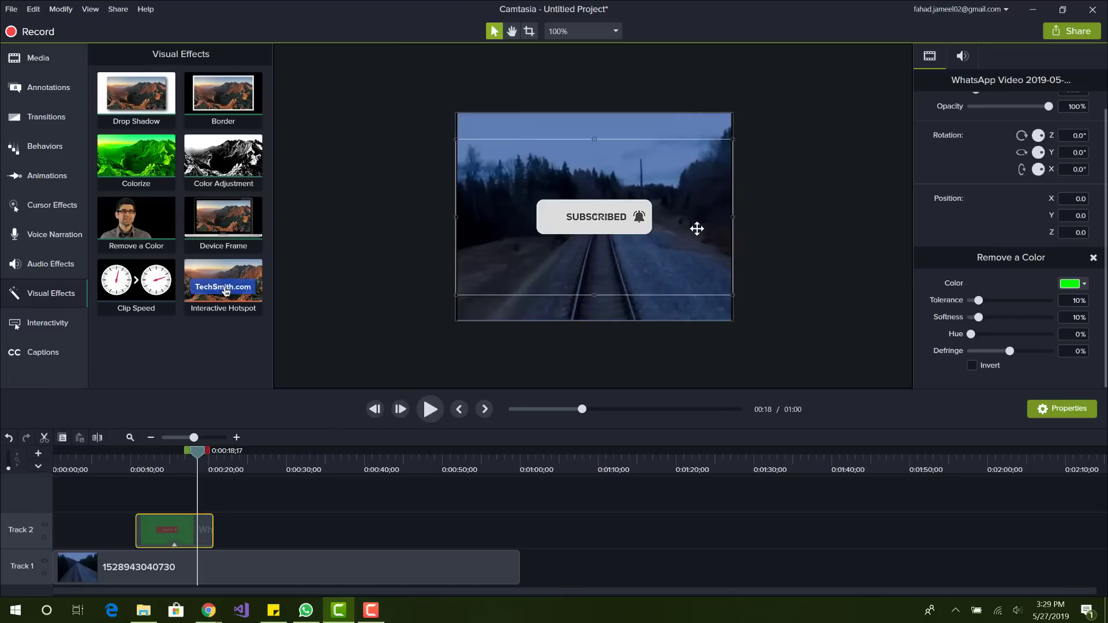
pyautogui.moveTo(953, 309)
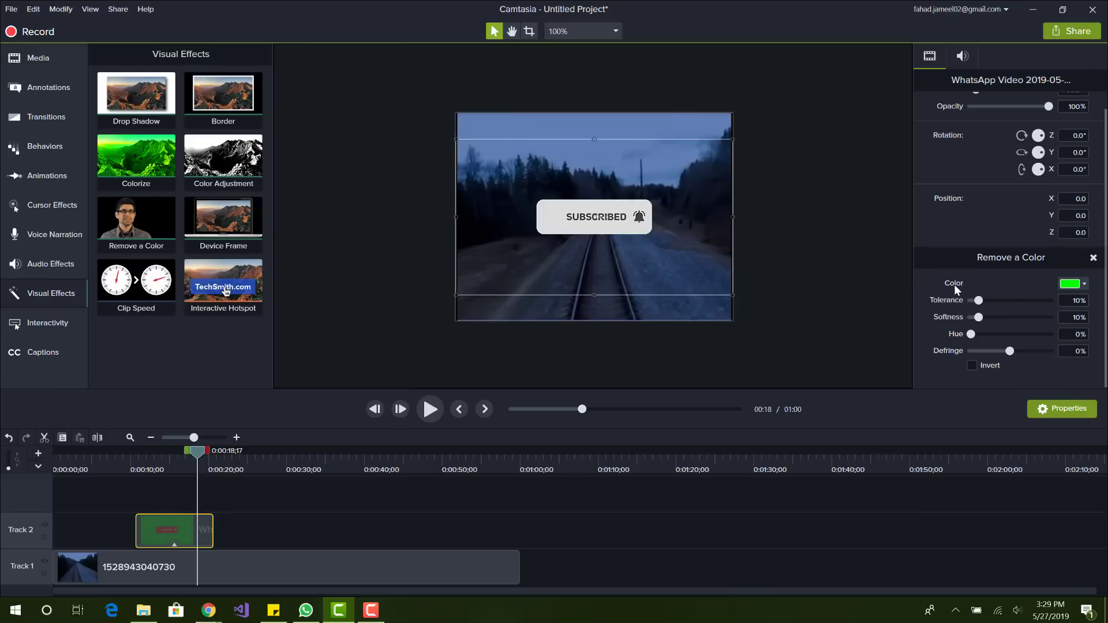
# - Set Remove a Color to the subscribe clip's green screen and play back to check
pyautogui.click(1069, 283)
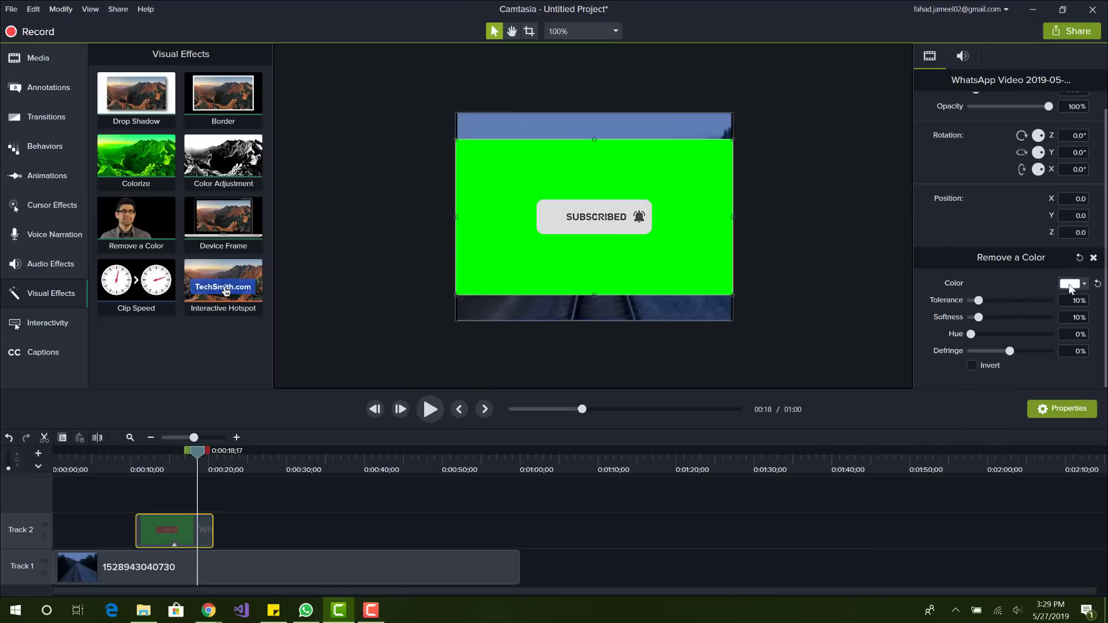
pyautogui.click(1071, 282)
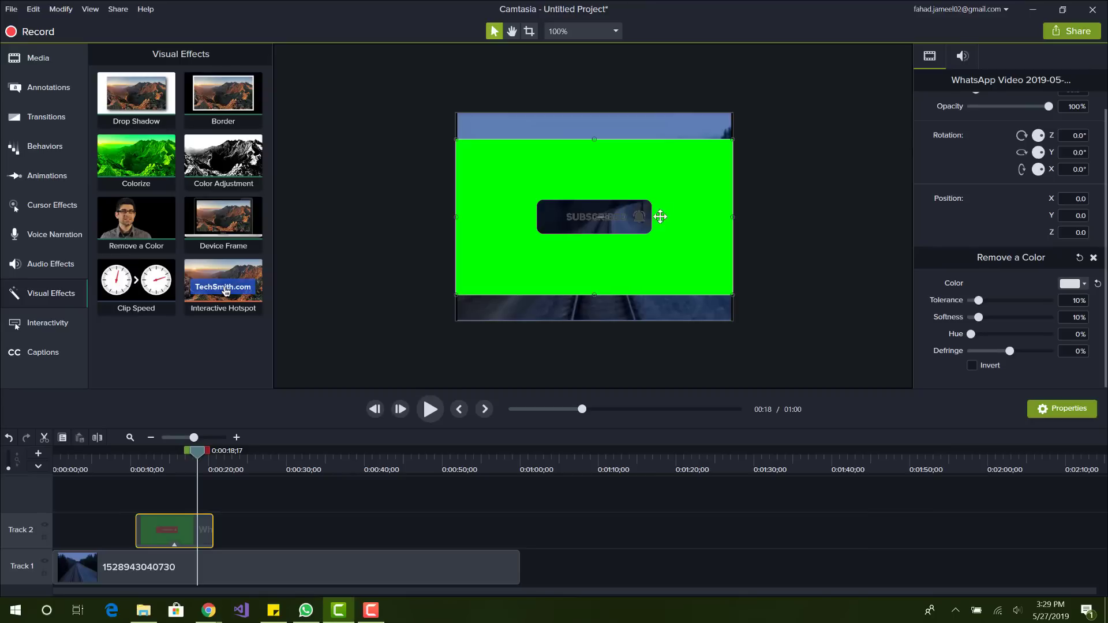
pyautogui.moveTo(588, 256)
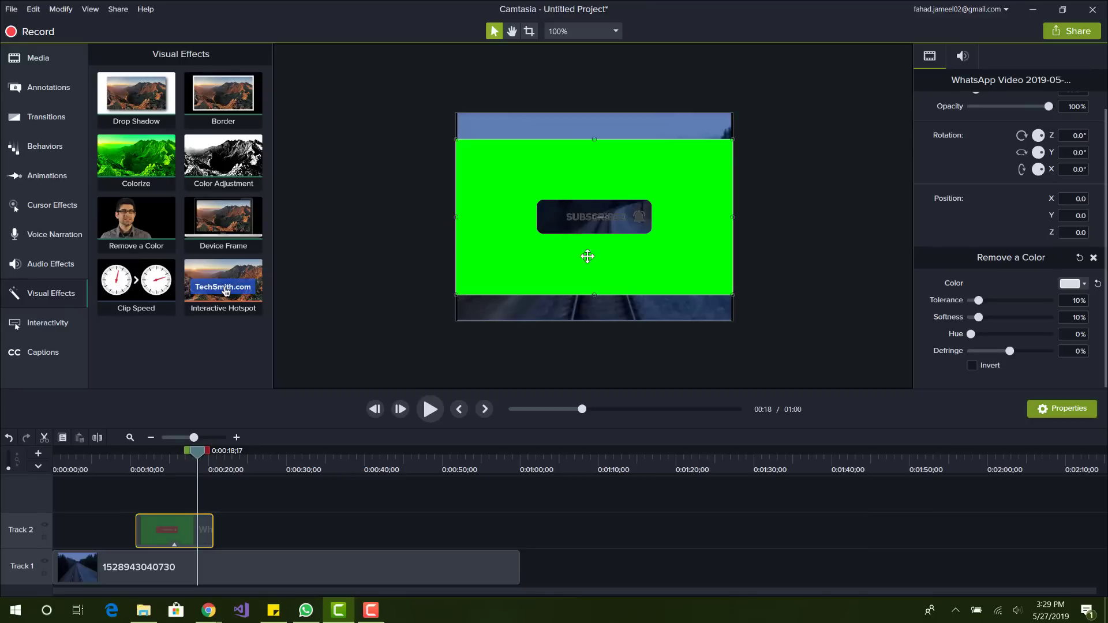
pyautogui.moveTo(197, 451); pyautogui.dragTo(175, 451)
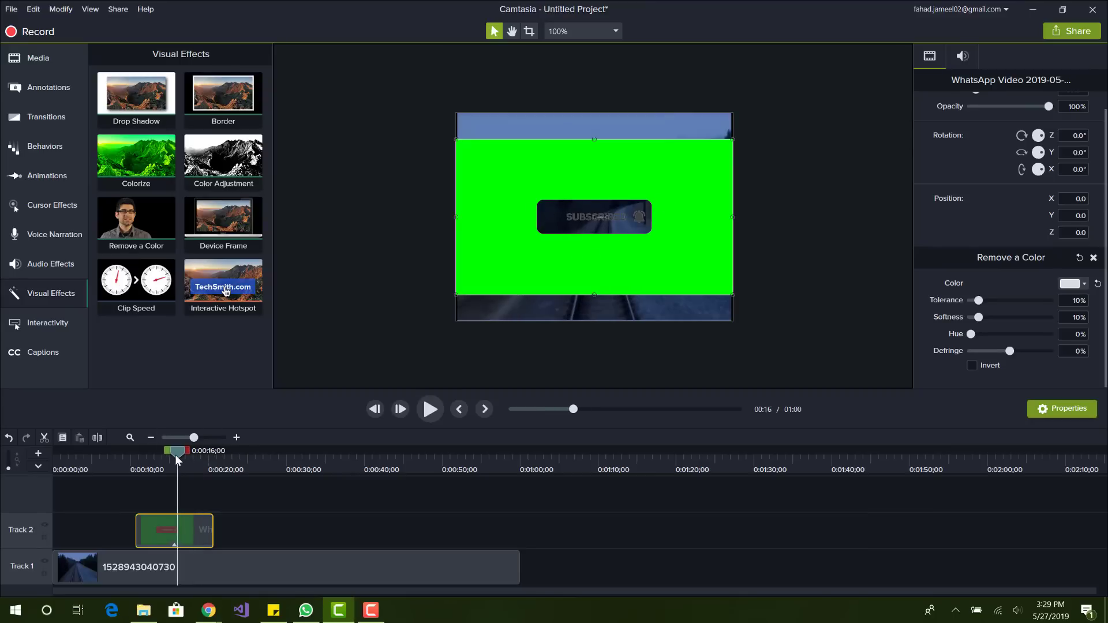
pyautogui.click(428, 408)
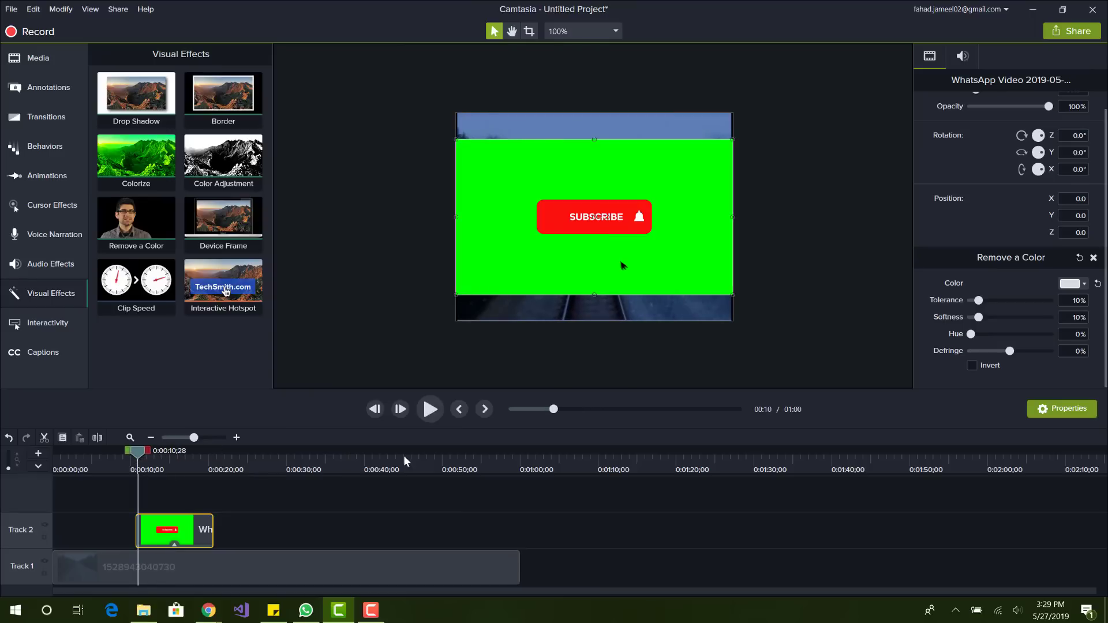
pyautogui.click(429, 408)
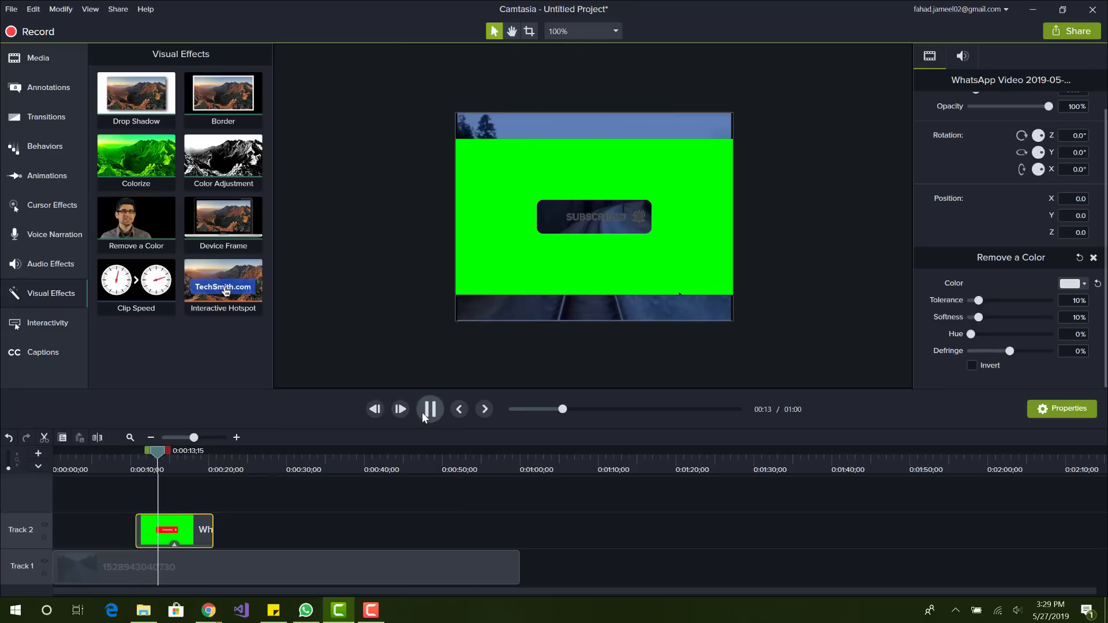
pyautogui.click(429, 409)
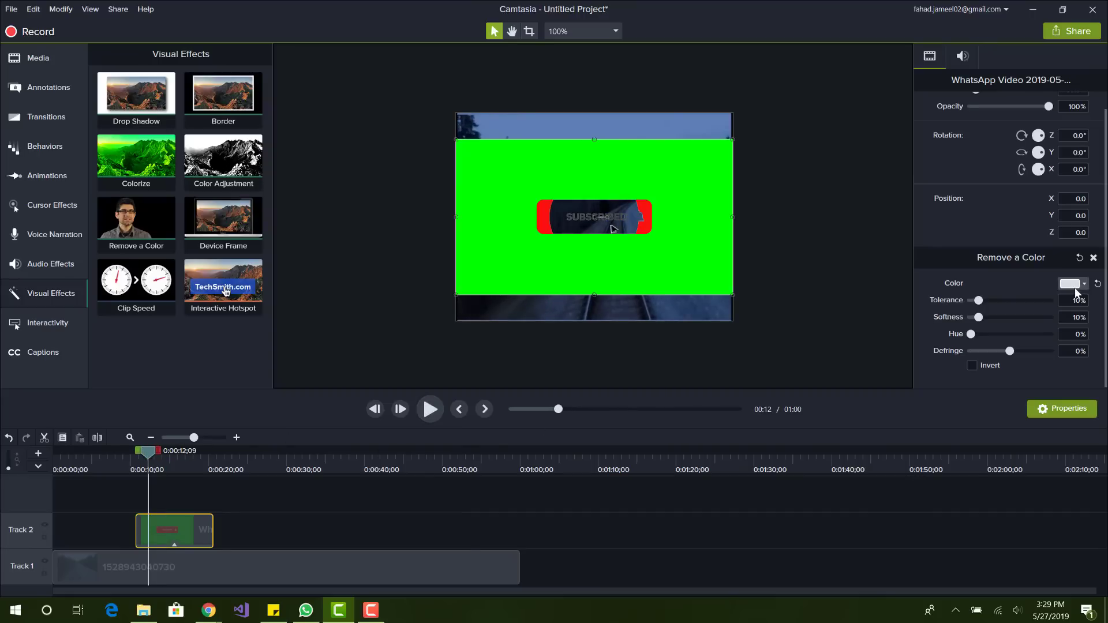
pyautogui.click(1071, 283)
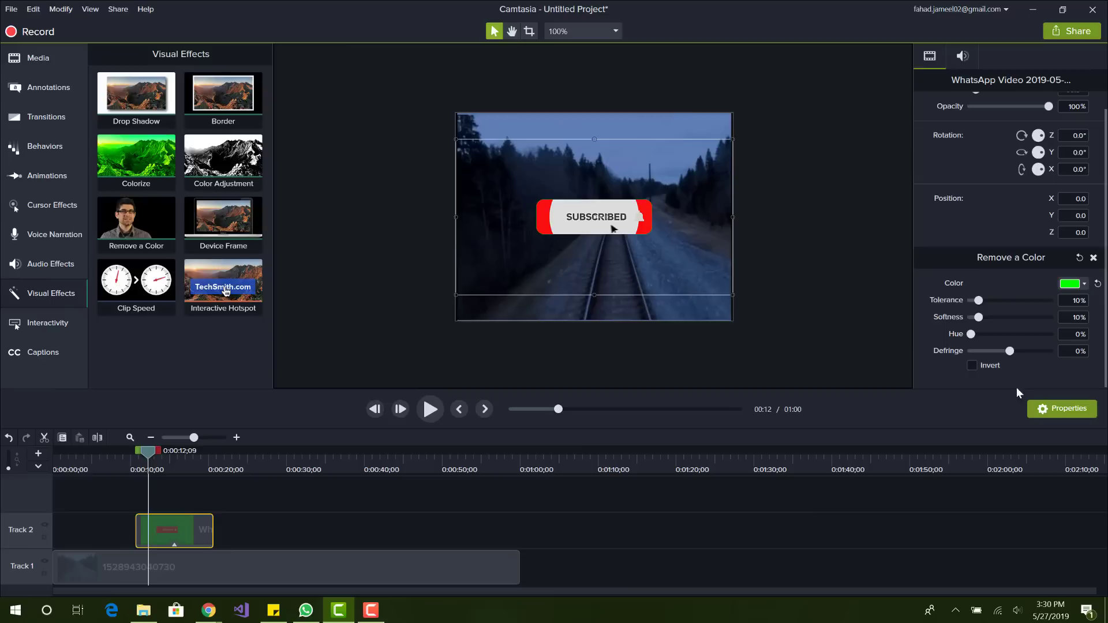
pyautogui.click(428, 409)
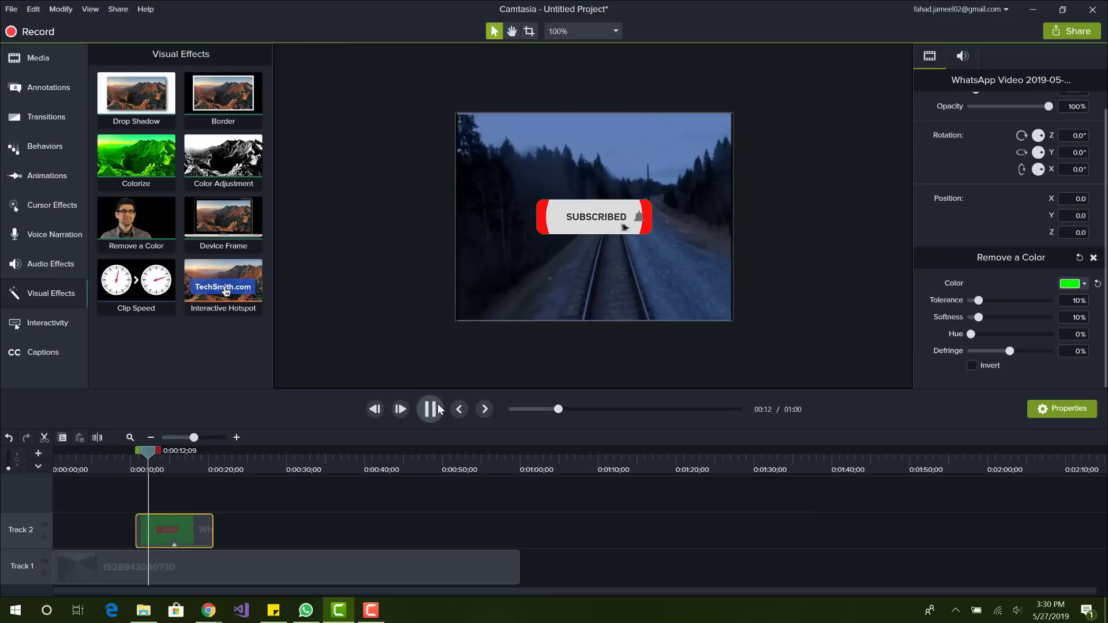
# - Scale the subscribe button down into the lower-left corner and trim its clip shorter
pyautogui.click(429, 409)
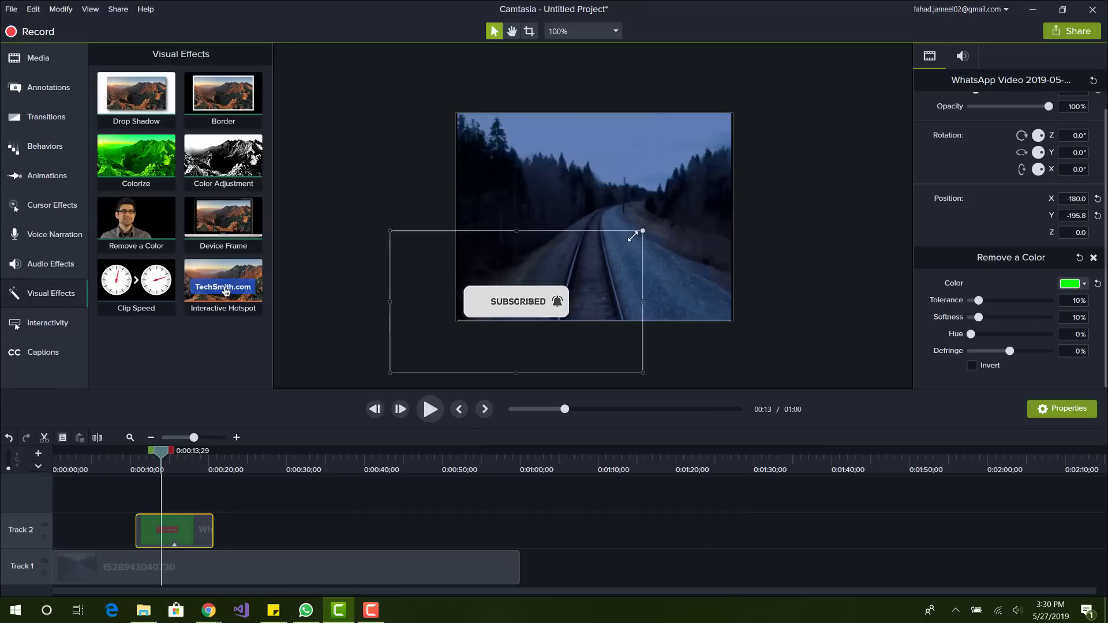
pyautogui.moveTo(634, 232); pyautogui.dragTo(553, 264)
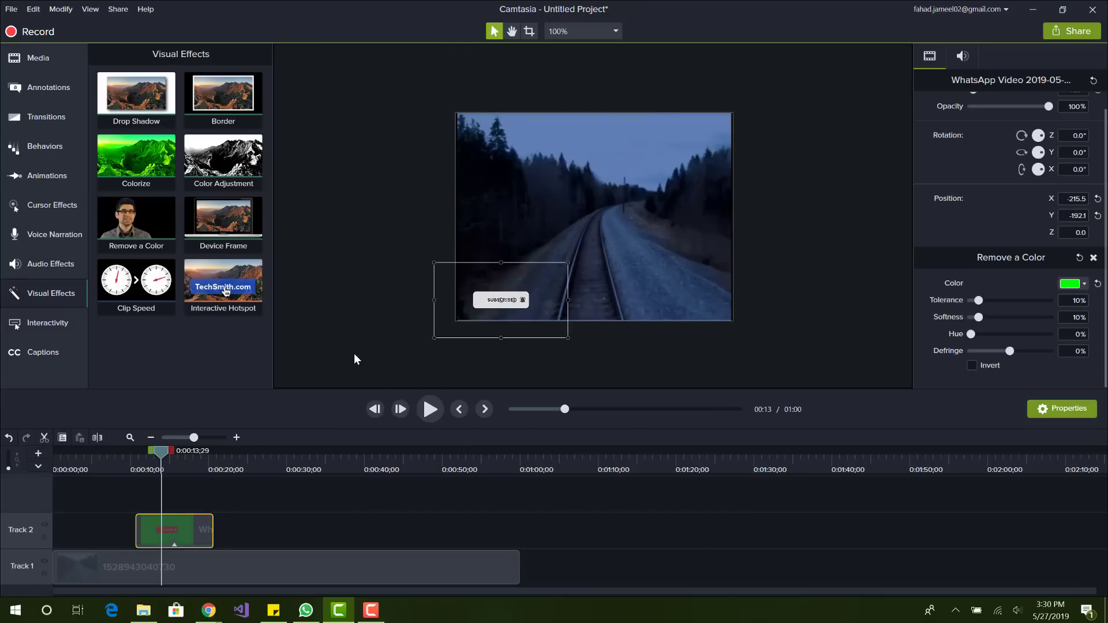
pyautogui.click(429, 408)
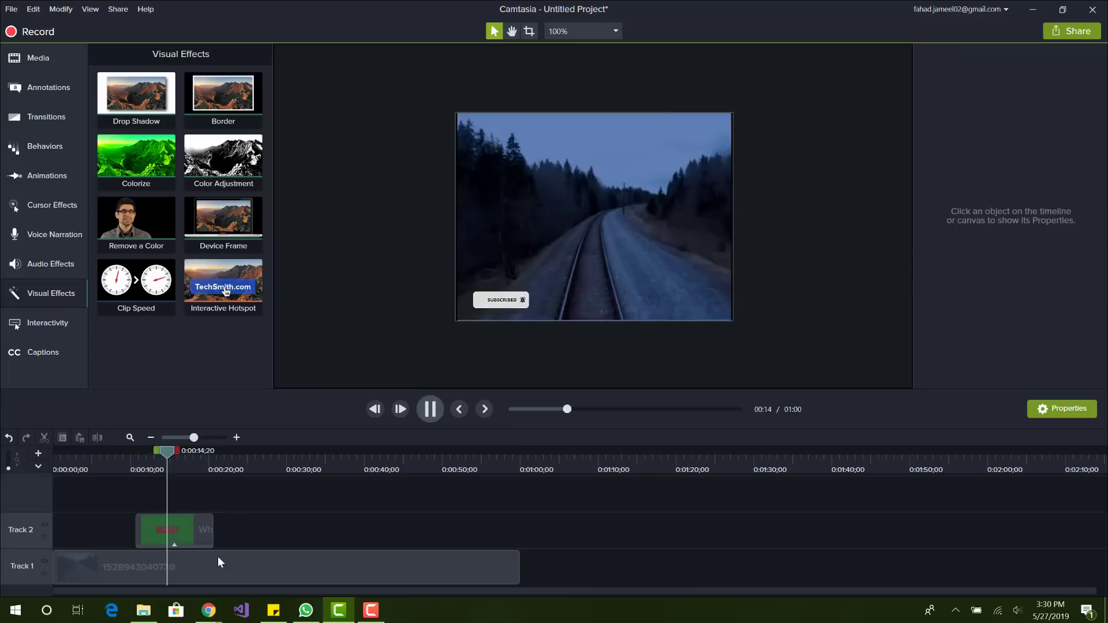
pyautogui.click(165, 529)
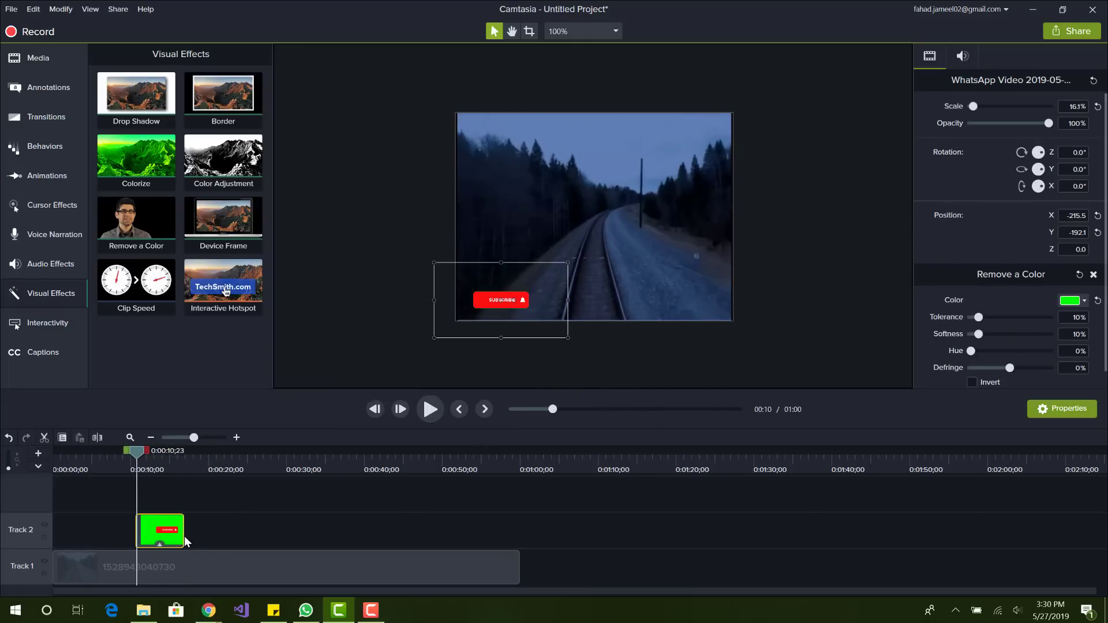
pyautogui.click(428, 409)
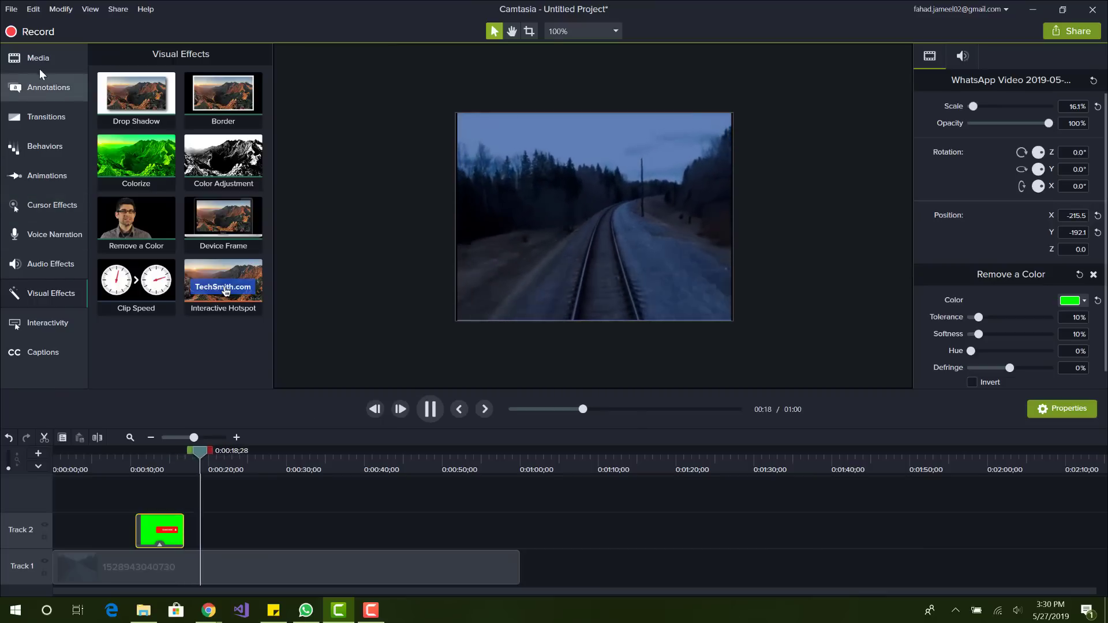
# - Put the thumbs-up WhatsApp clip on Track 2 near 0:30 with Remove a Color
pyautogui.click(37, 58)
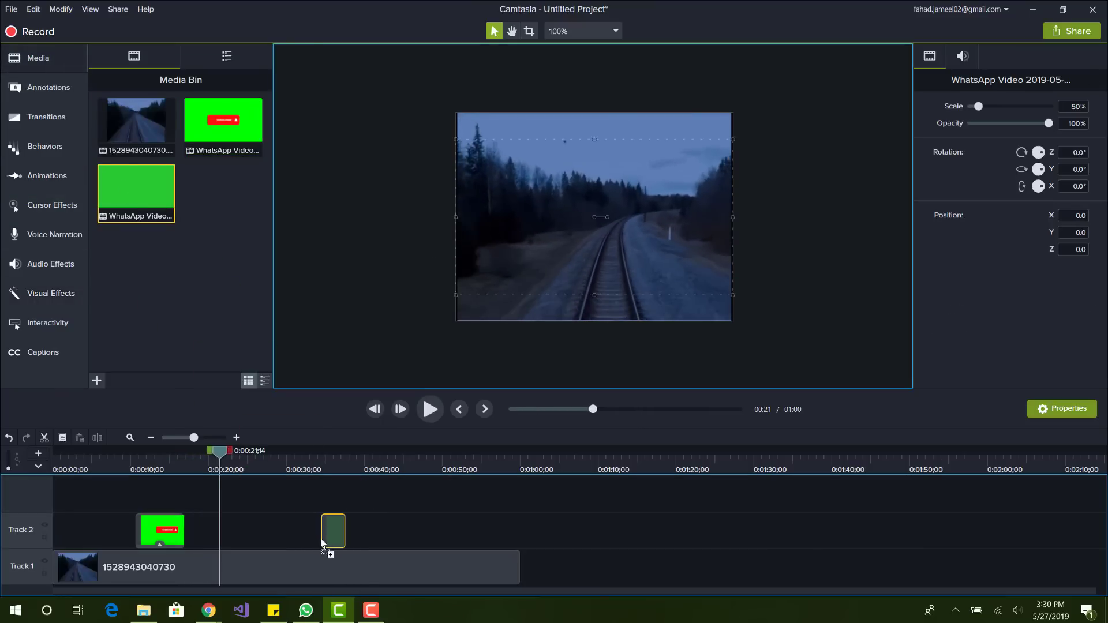
pyautogui.click(429, 408)
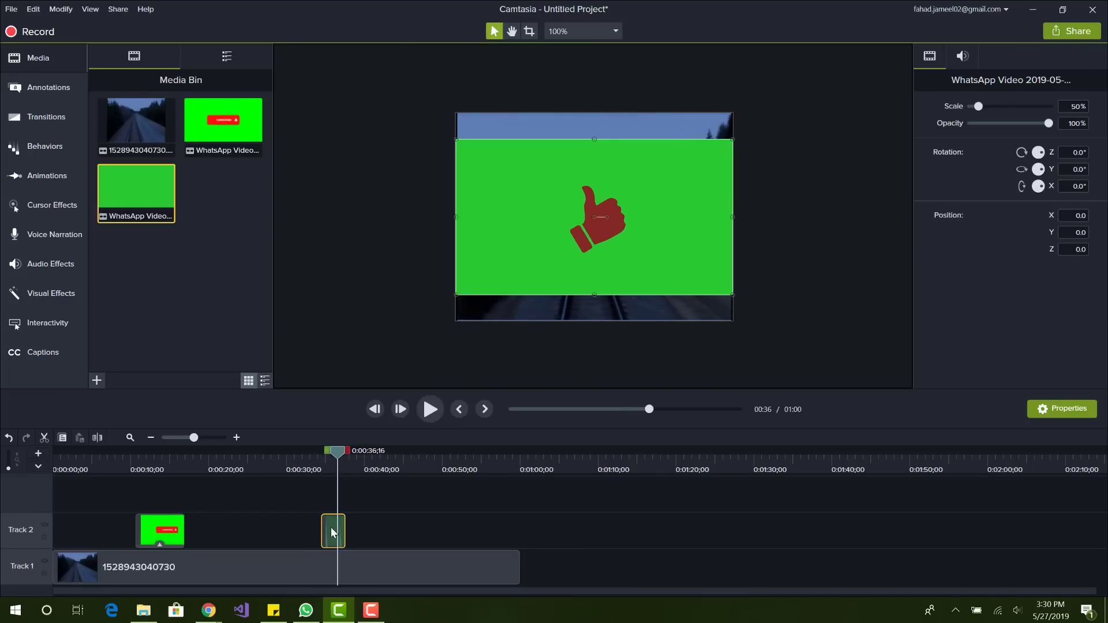
pyautogui.click(429, 409)
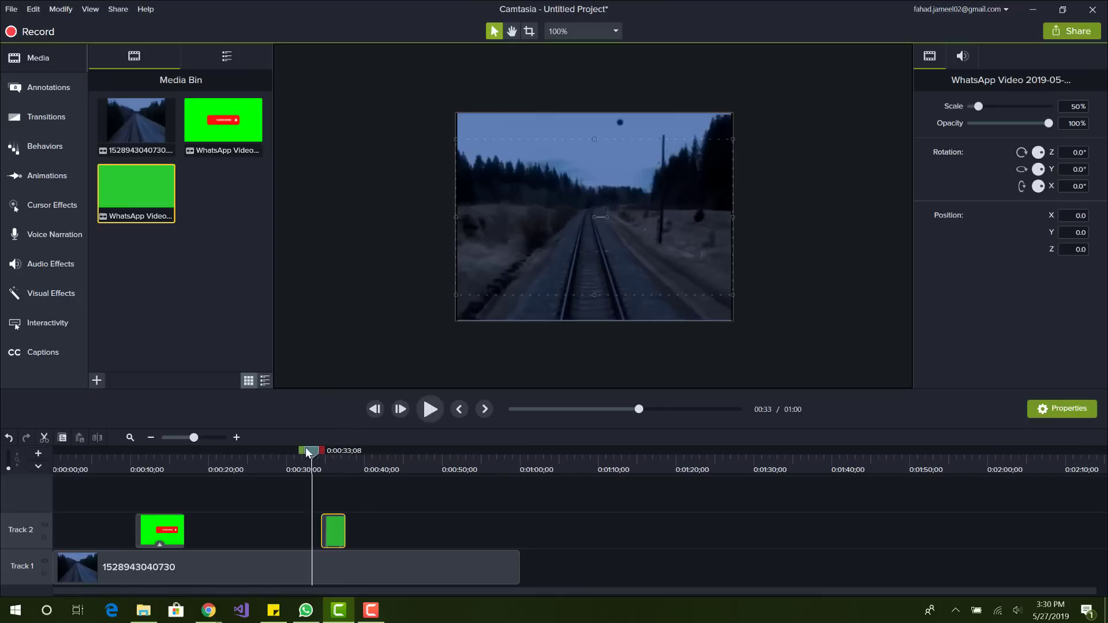
pyautogui.moveTo(312, 451); pyautogui.dragTo(304, 450)
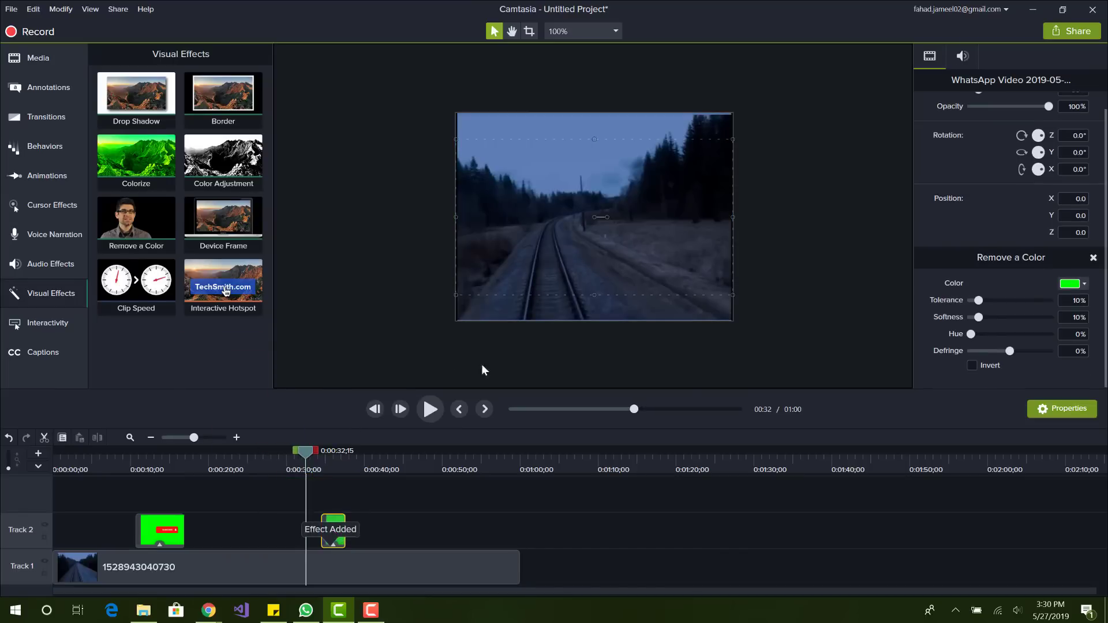
# - Pick the thumbs-up clip's green as the removed colour and play back to verify
pyautogui.click(428, 409)
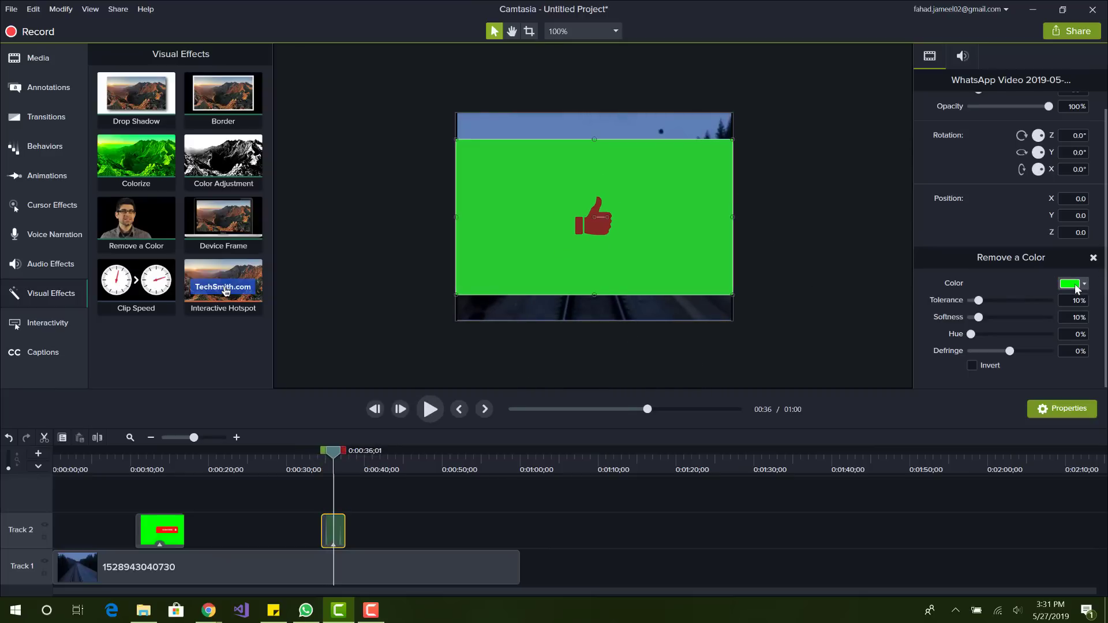
pyautogui.click(1069, 283)
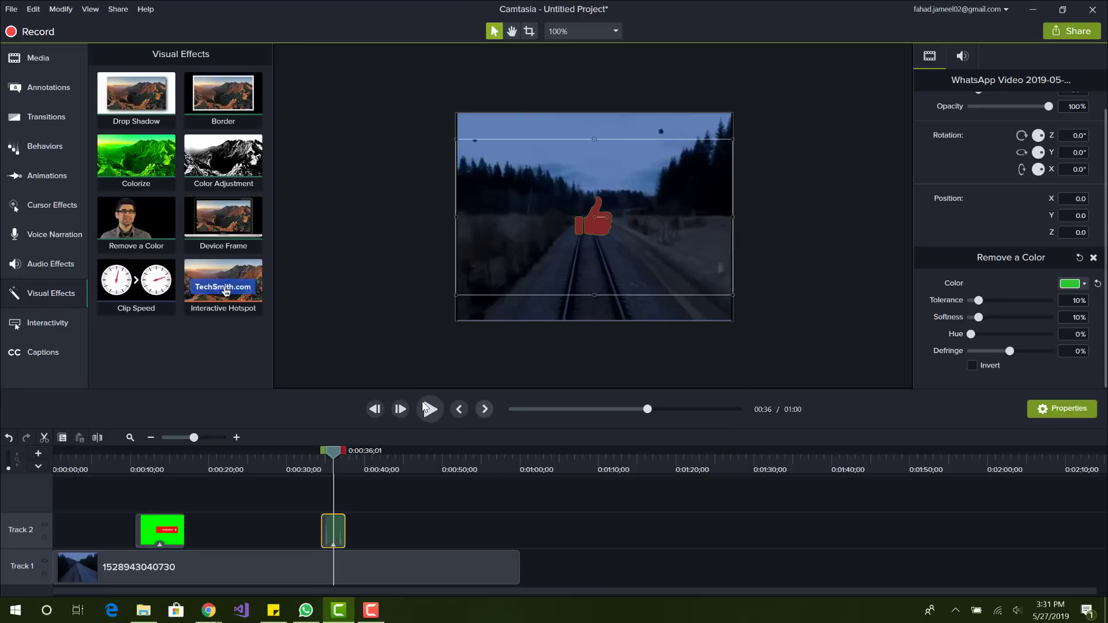
pyautogui.click(429, 409)
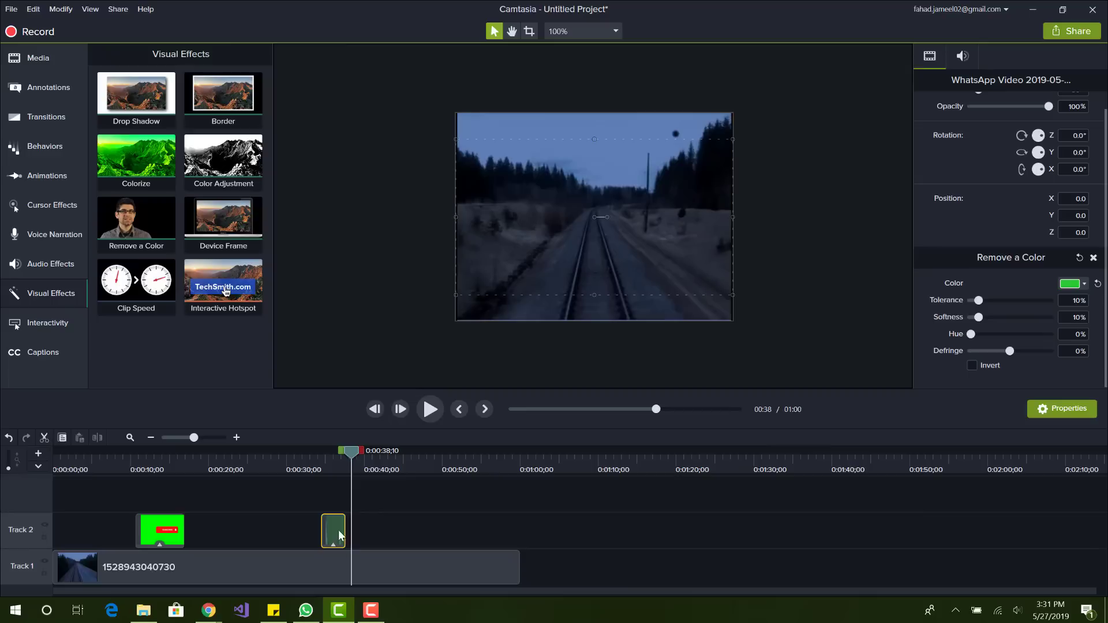
# - Shrink the keyed thumbs-up and position it in the bottom-right corner
pyautogui.moveTo(352, 450); pyautogui.dragTo(332, 451)
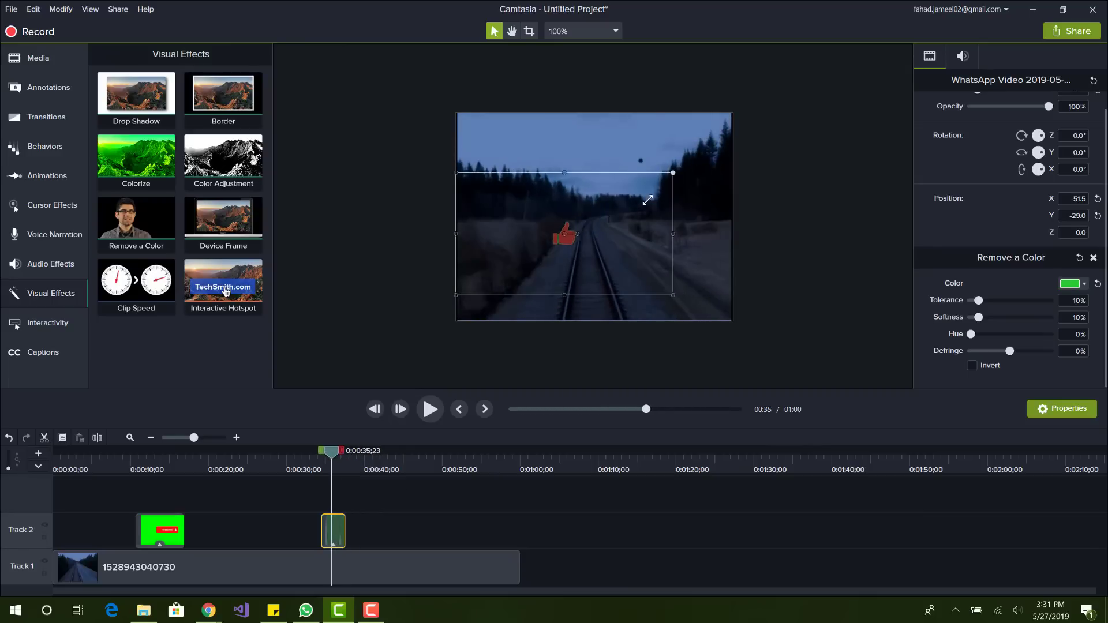
pyautogui.moveTo(564, 233); pyautogui.dragTo(668, 277)
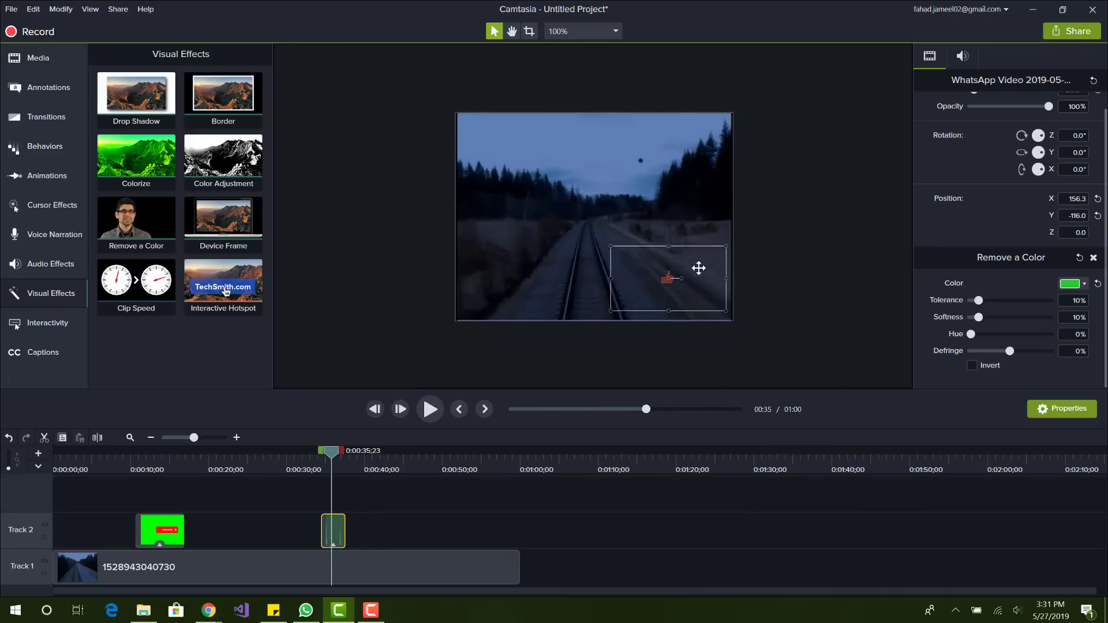
pyautogui.moveTo(698, 267); pyautogui.dragTo(708, 276)
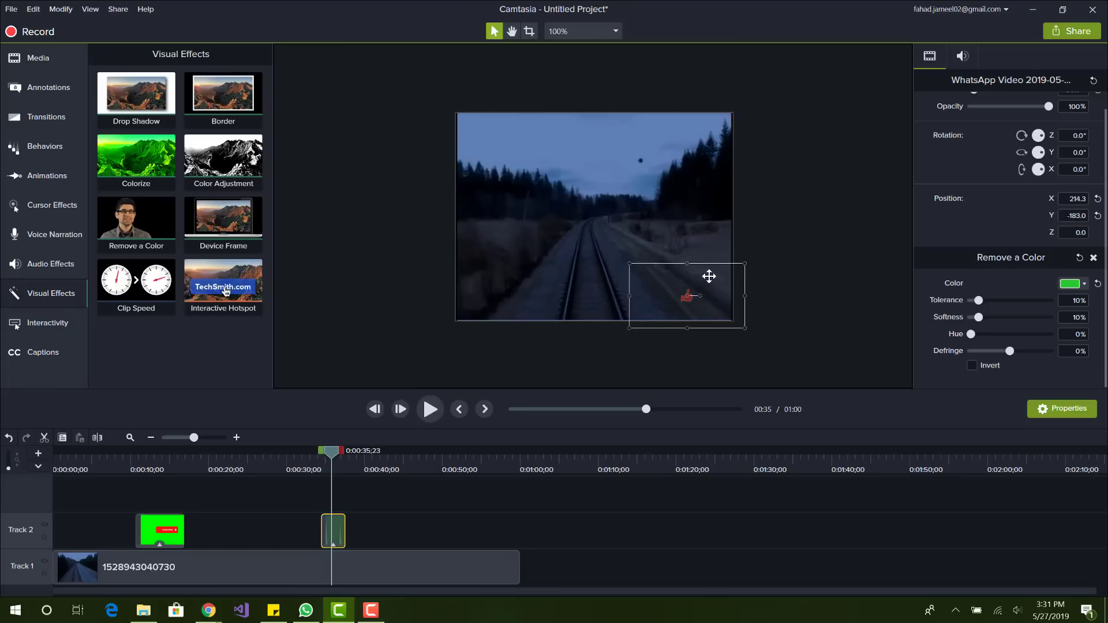
pyautogui.moveTo(709, 277); pyautogui.dragTo(718, 279)
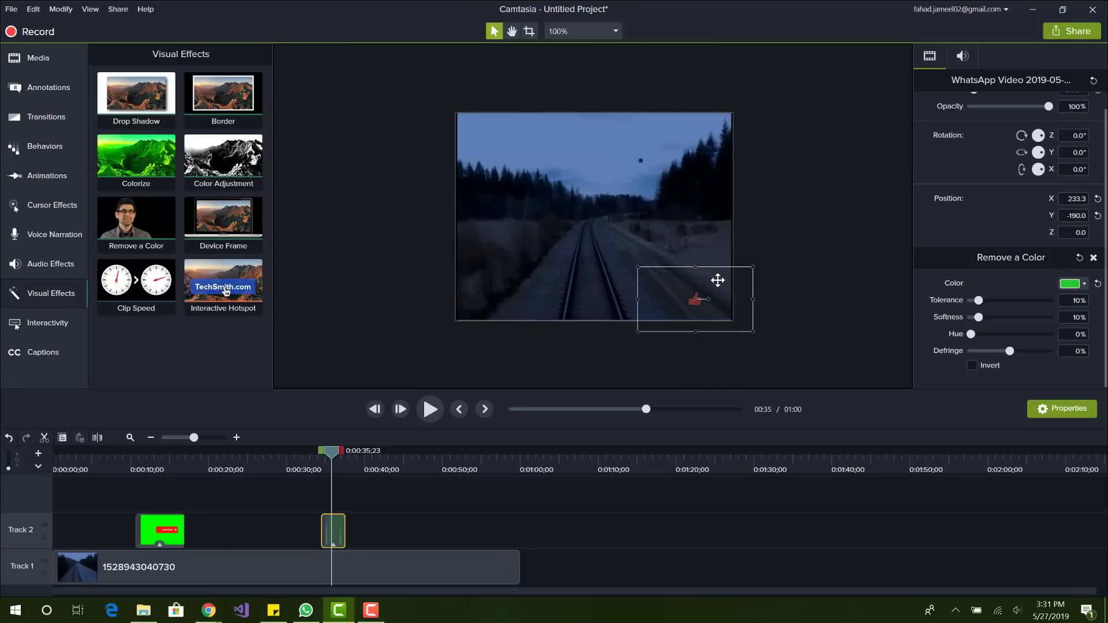
pyautogui.click(429, 408)
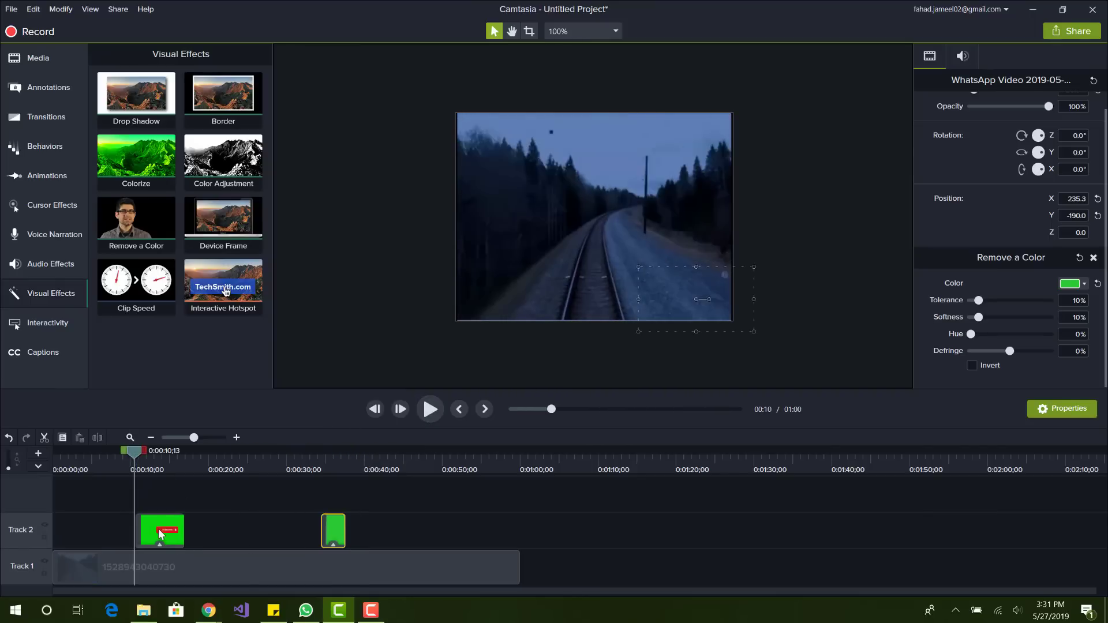
pyautogui.moveTo(161, 532)
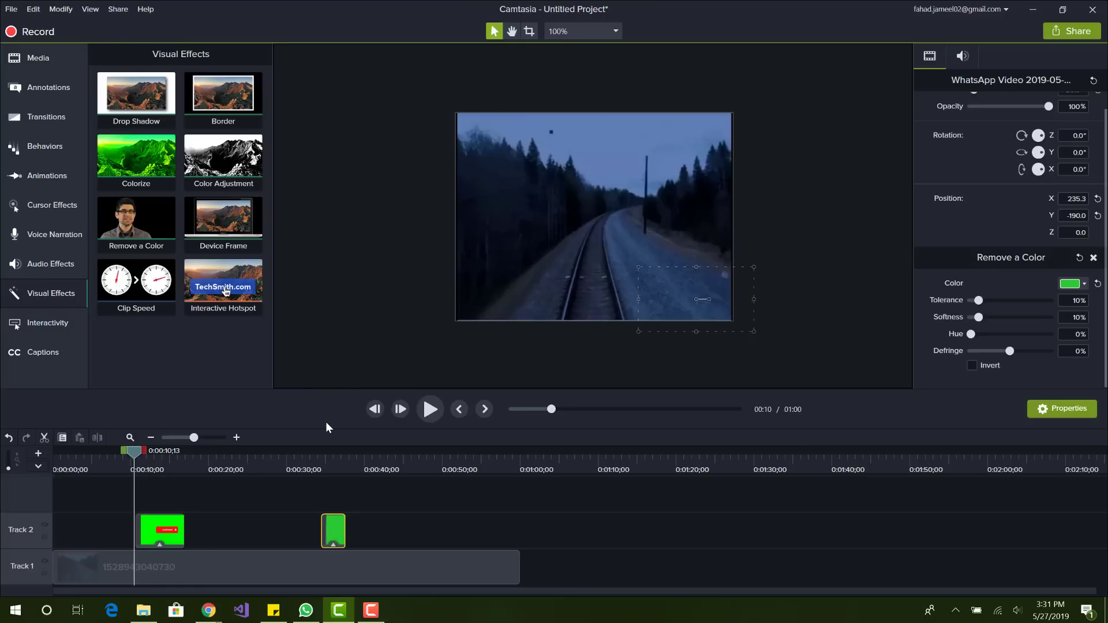
pyautogui.moveTo(173, 261)
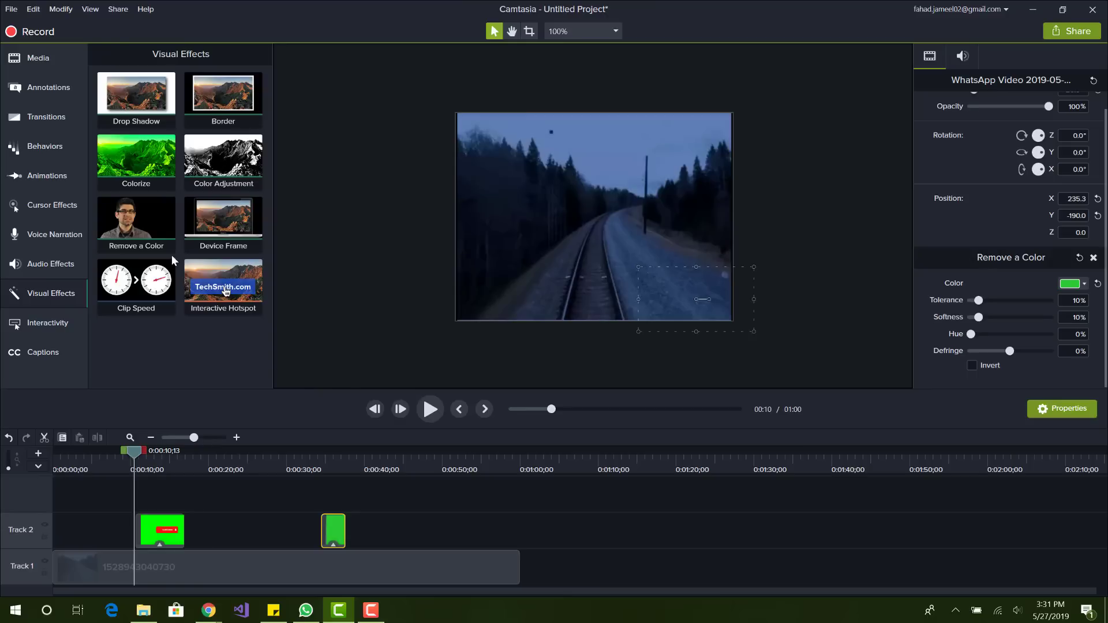
pyautogui.moveTo(302, 422)
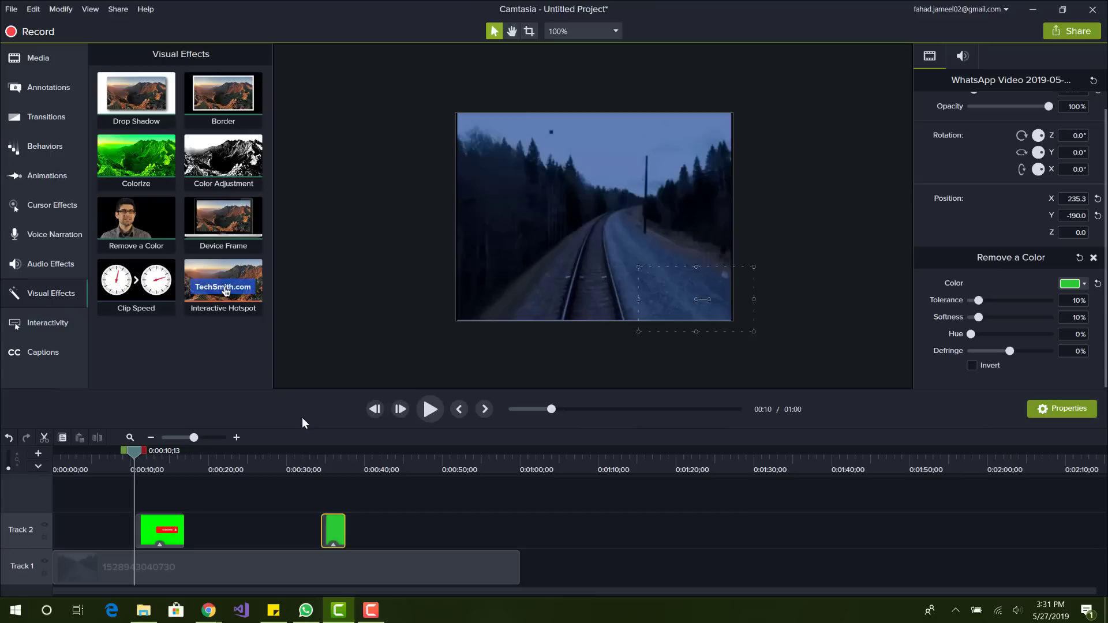
pyautogui.click(428, 409)
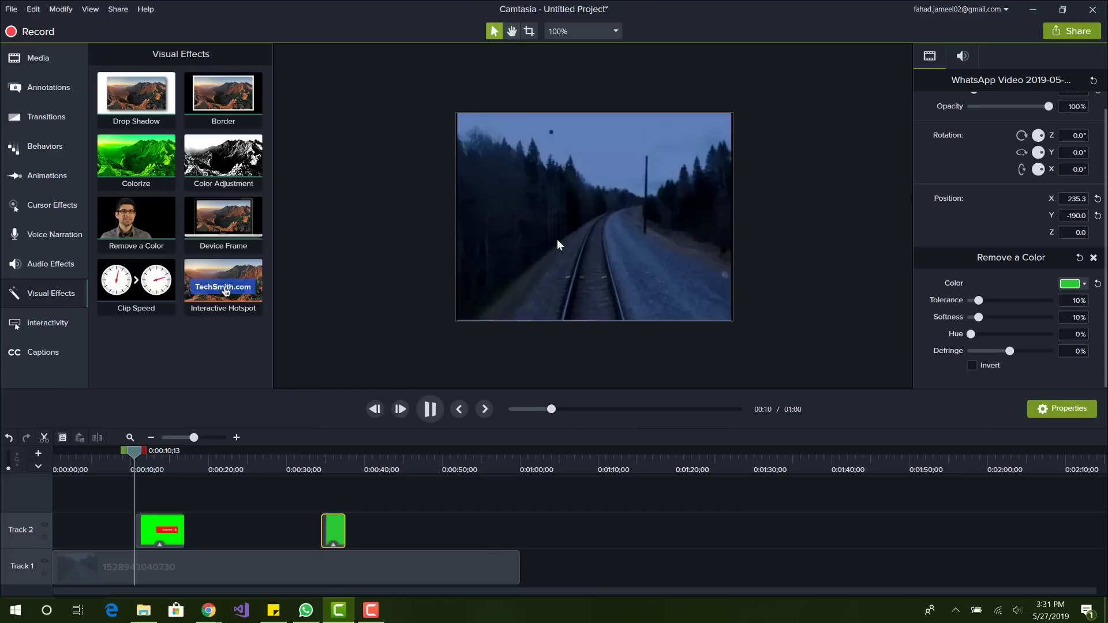